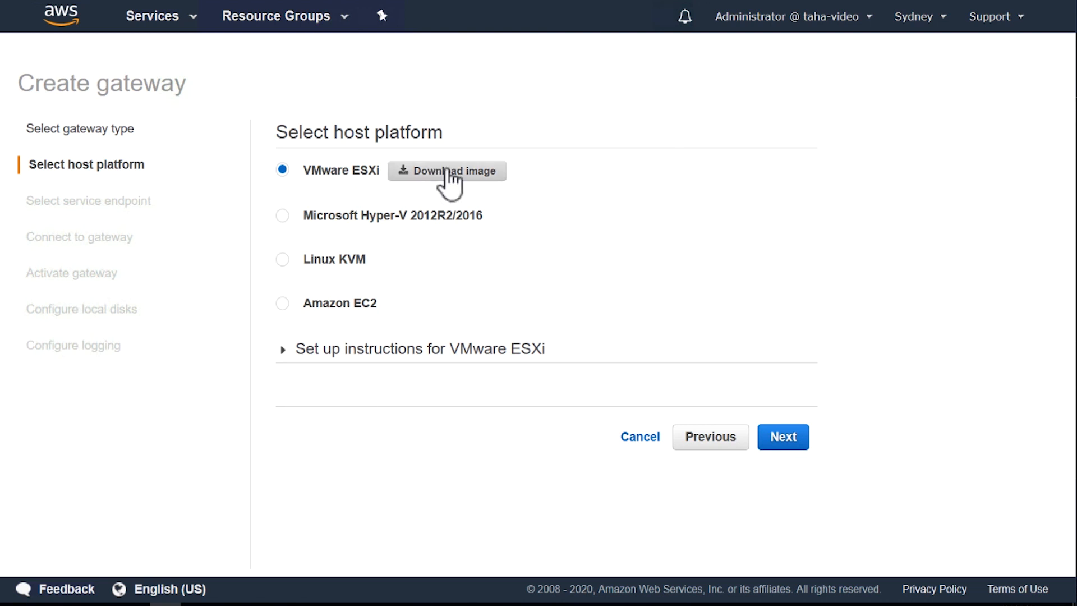
# - Download the gateway image for the VMware ESXi host platform
pyautogui.click(448, 171)
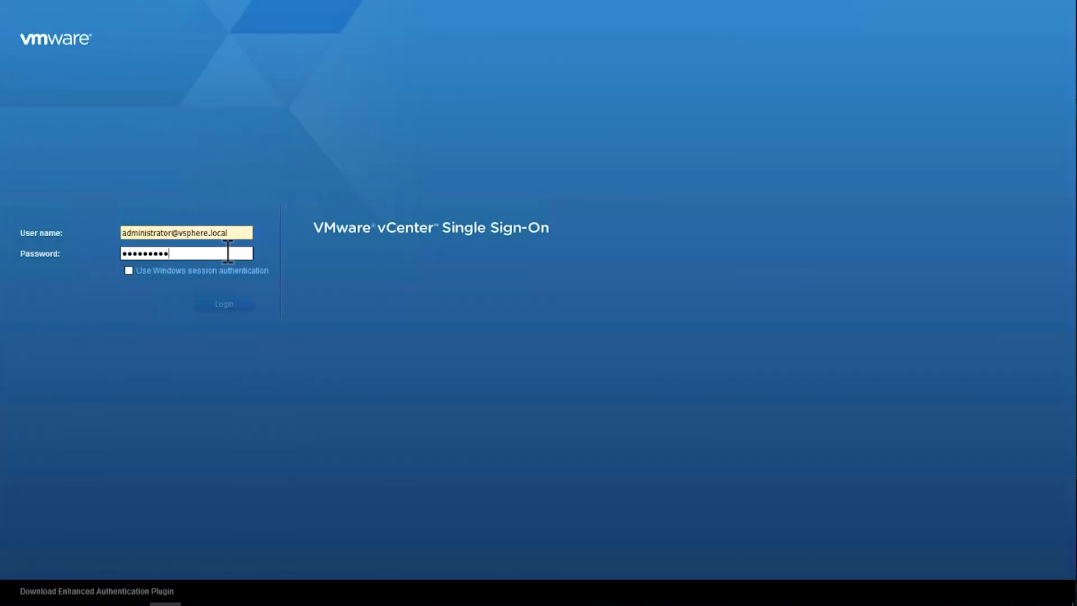
# - Sign in to vCenter and start Deploy OVF Template from the Datacenter's actions
pyautogui.click(223, 303)
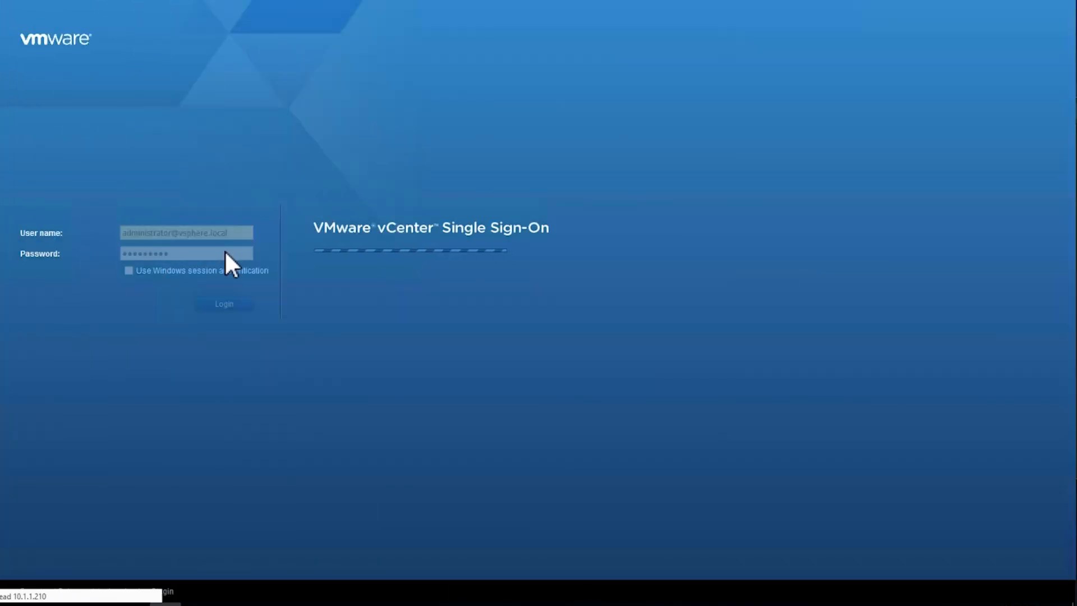
pyautogui.click(224, 303)
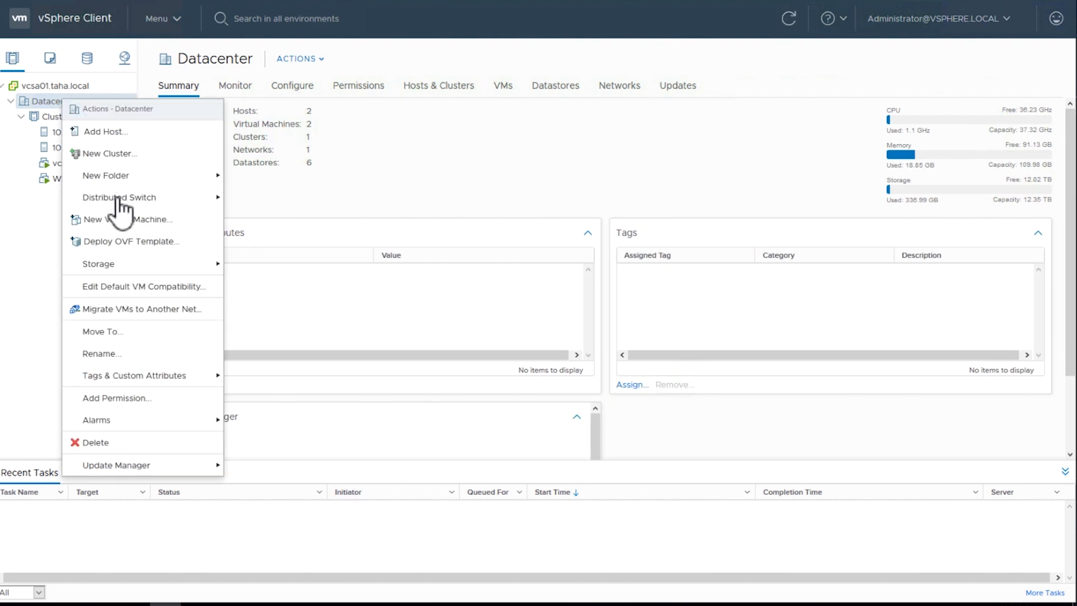
pyautogui.click(132, 241)
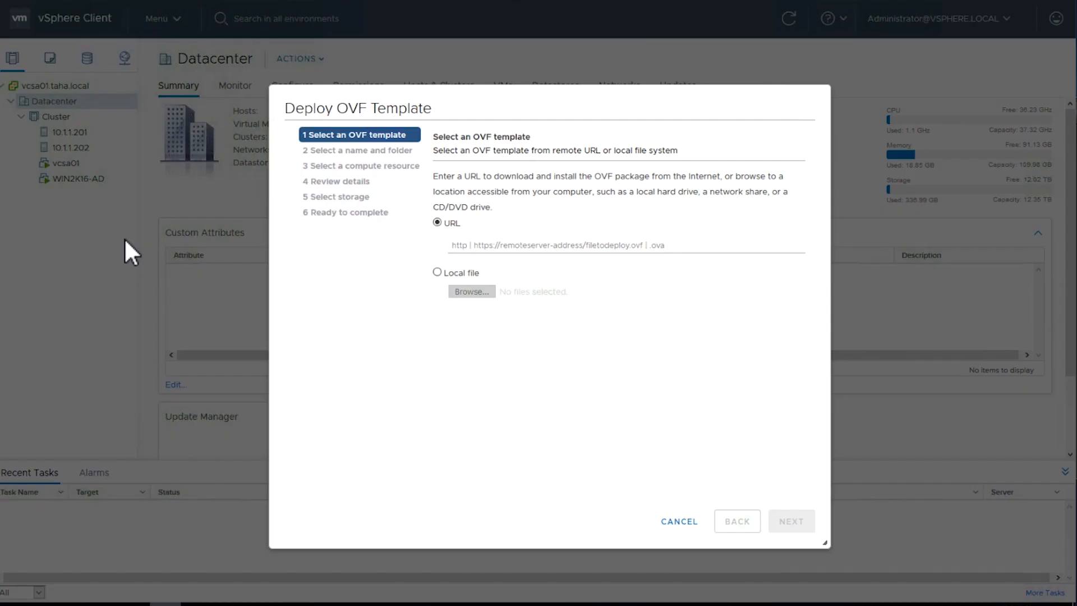
pyautogui.moveTo(479, 282)
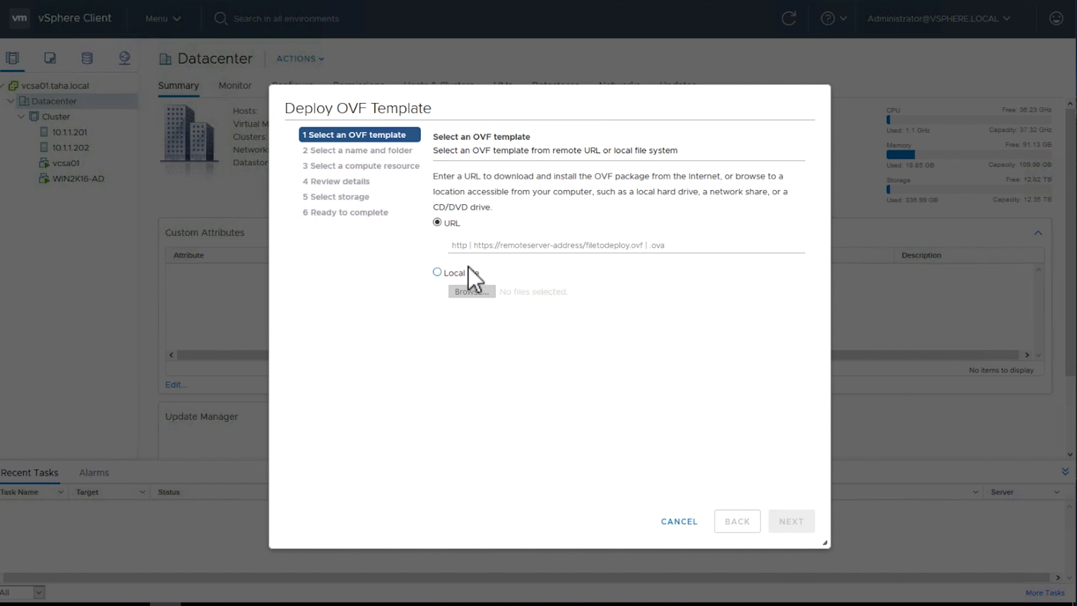
pyautogui.moveTo(480, 291)
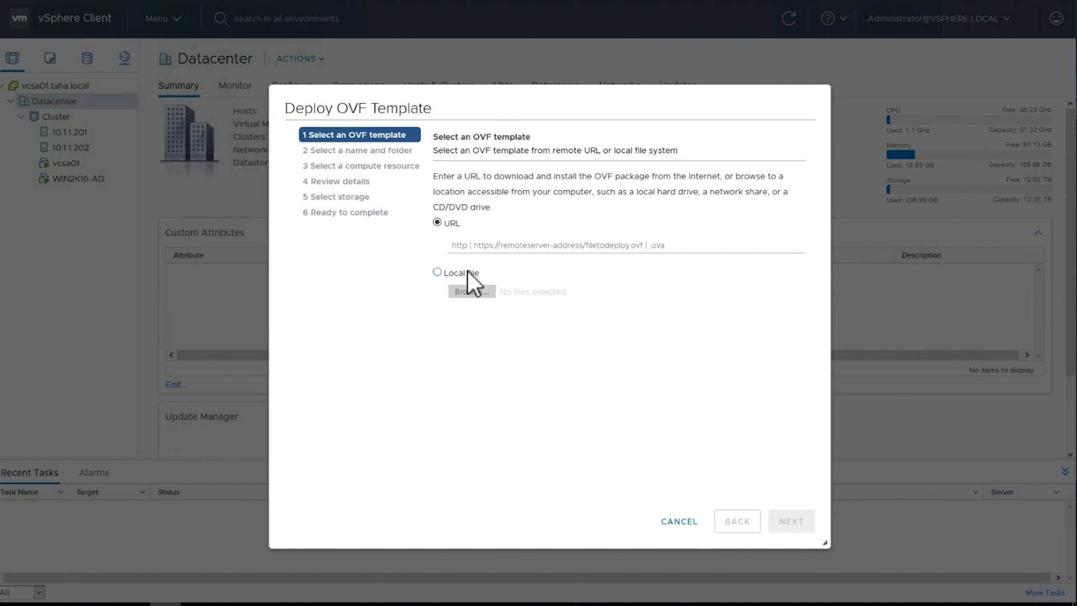
# - Choose the local file aws-storage-gateway-latest.ova as the template source
pyautogui.click(471, 291)
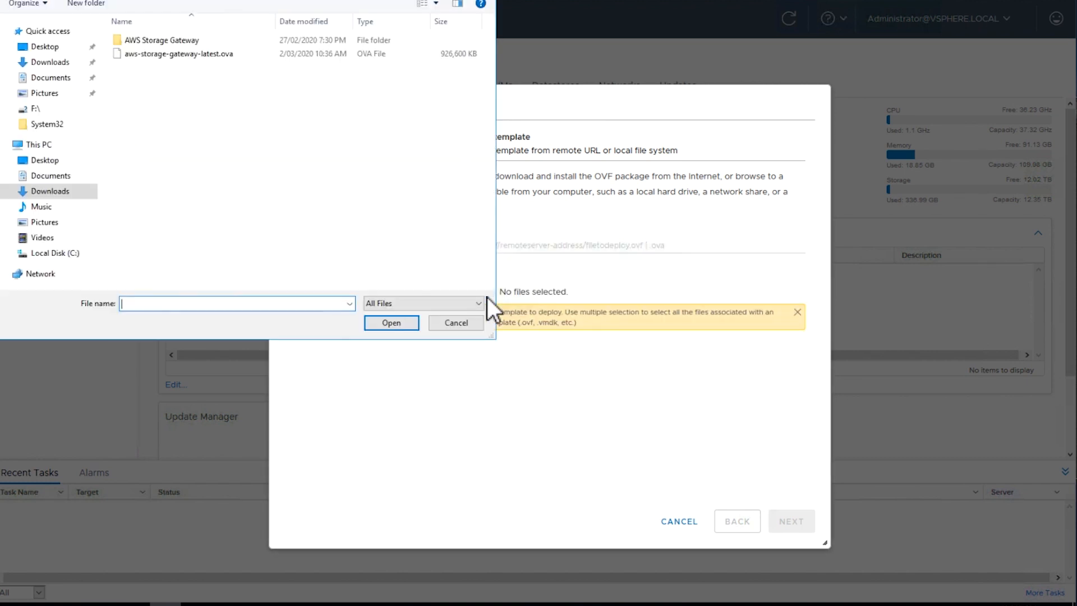
pyautogui.click(174, 53)
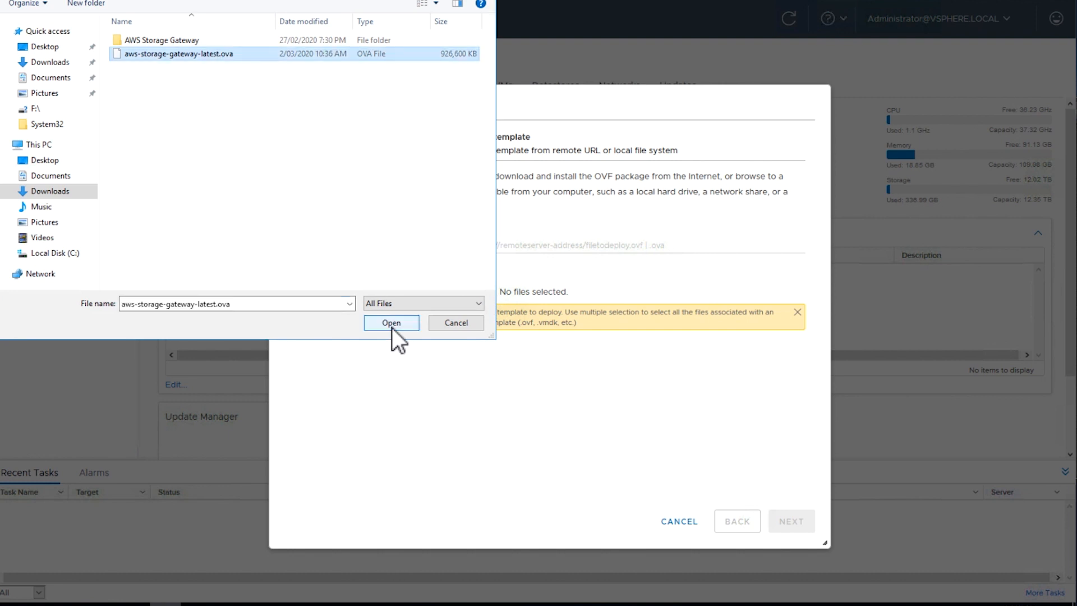
pyautogui.click(391, 323)
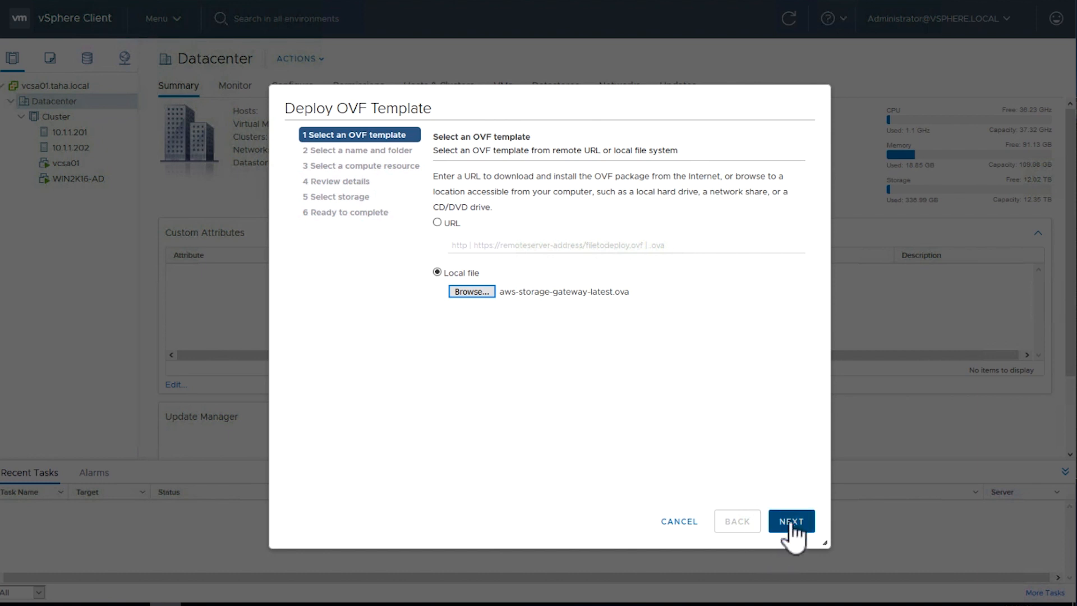
# - Name the new virtual machine FGW-Test
pyautogui.click(791, 521)
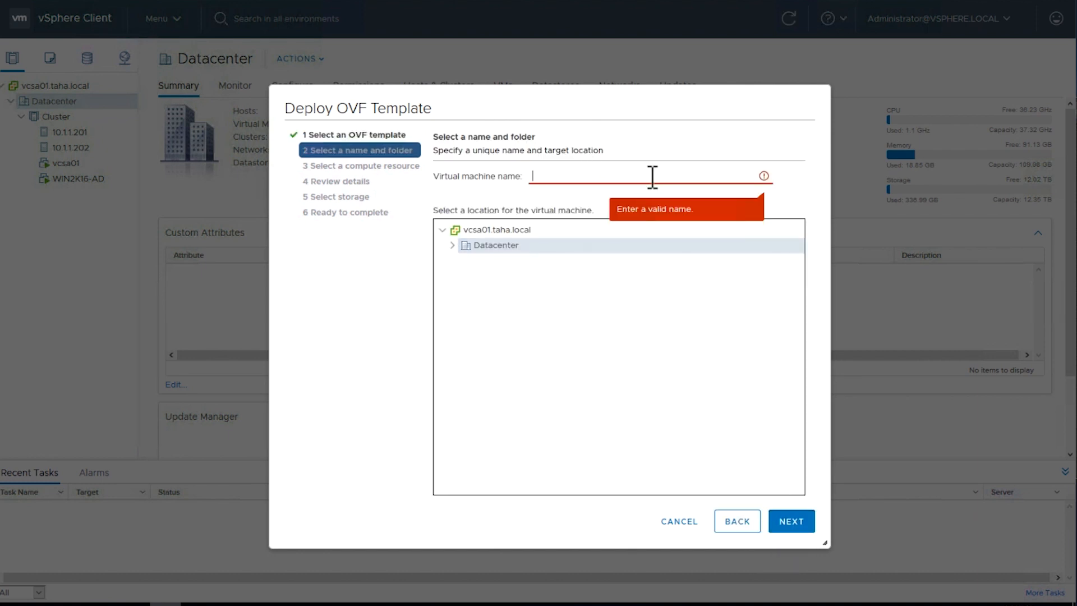
pyautogui.write('FGW-Test')
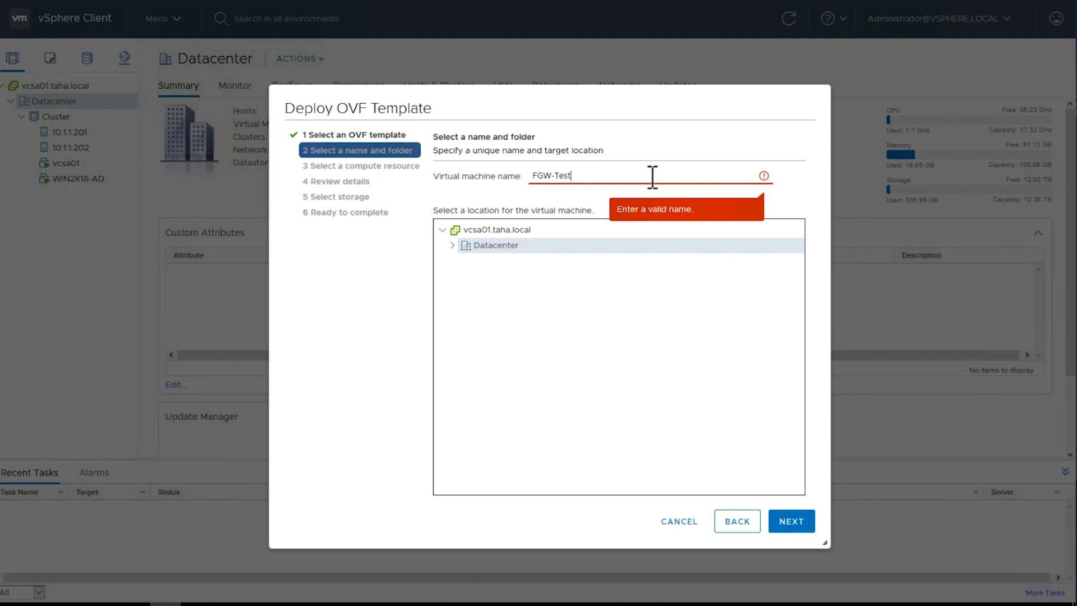
pyautogui.click(791, 521)
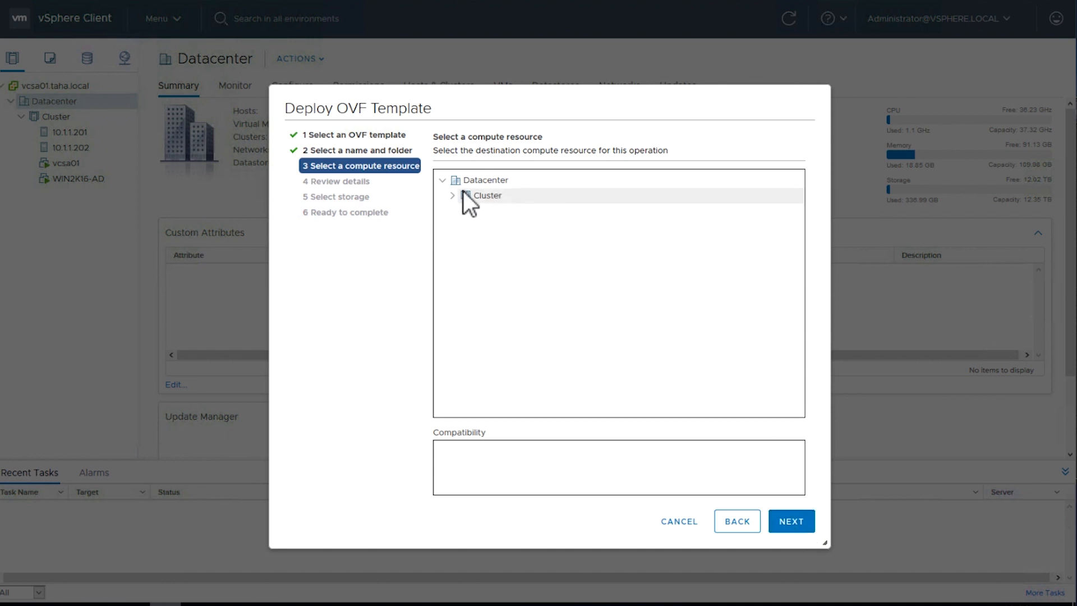
# - Place the VM on host 10.1.1.201 in the Cluster and review the template details
pyautogui.click(453, 195)
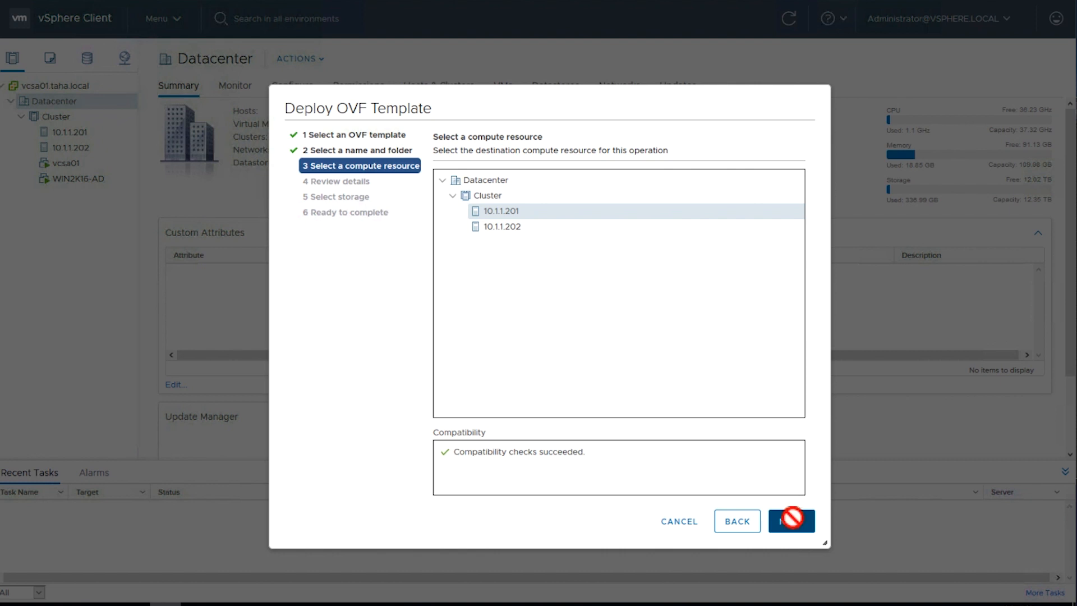
pyautogui.click(792, 521)
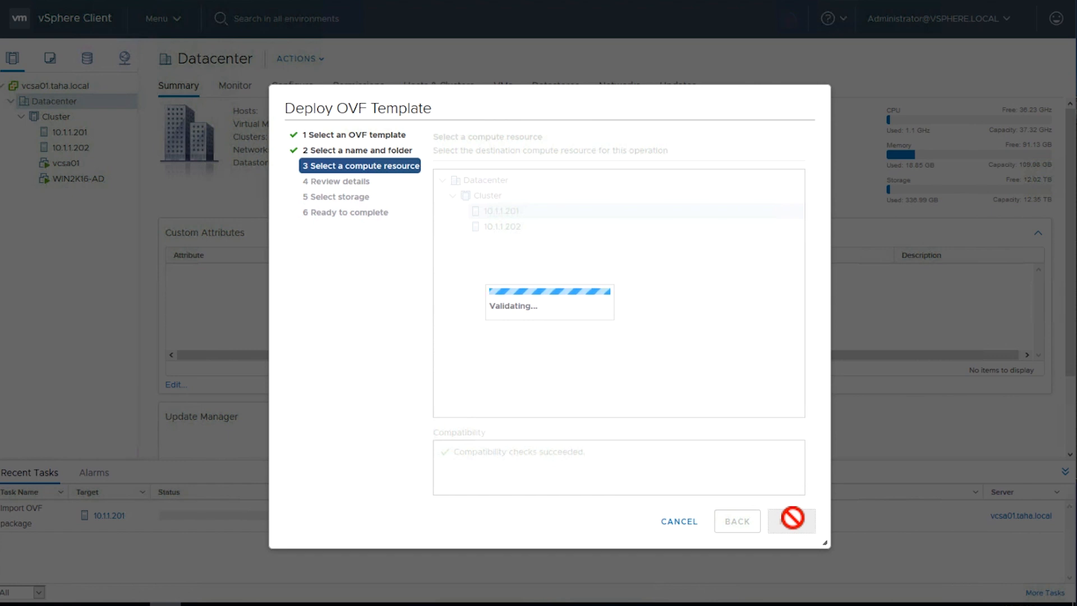
pyautogui.click(791, 521)
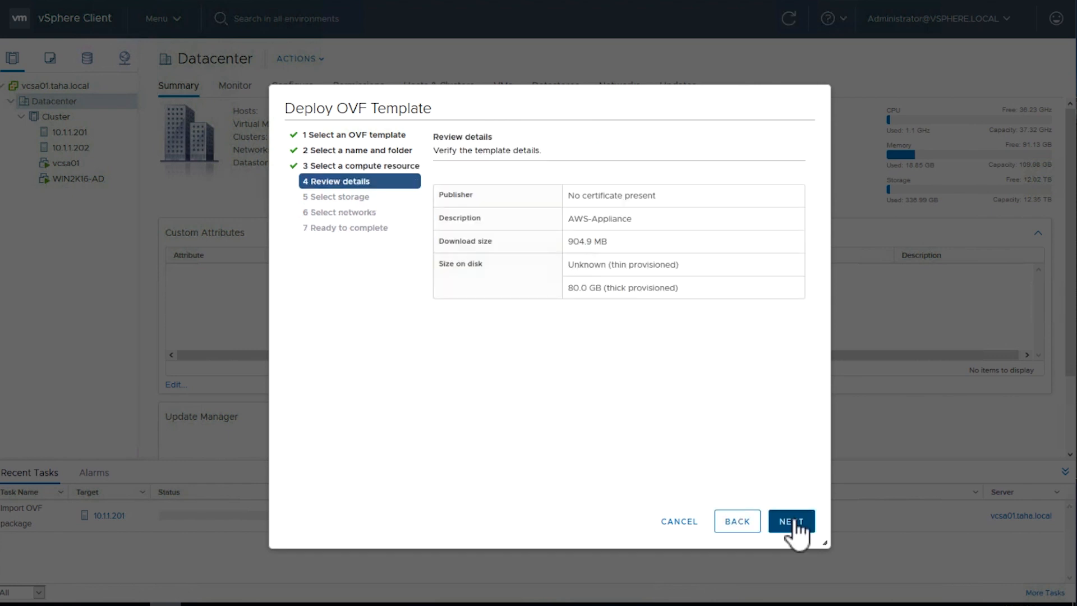
# - Store the VM on the iscsi 02 datastore with network mapped to VM Network, reaching the final summary
pyautogui.click(791, 521)
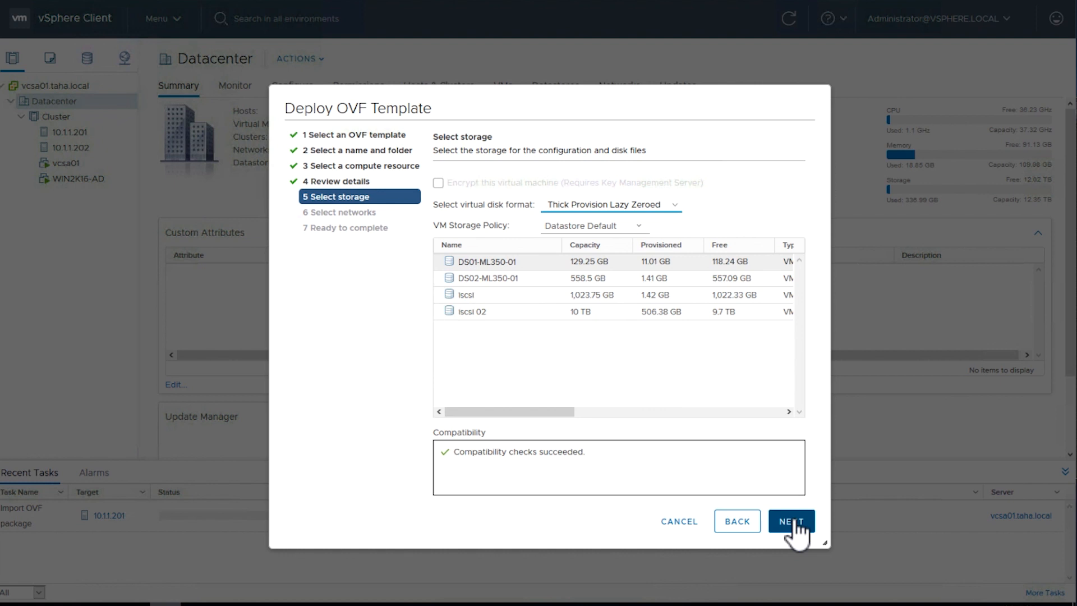
pyautogui.moveTo(805, 512)
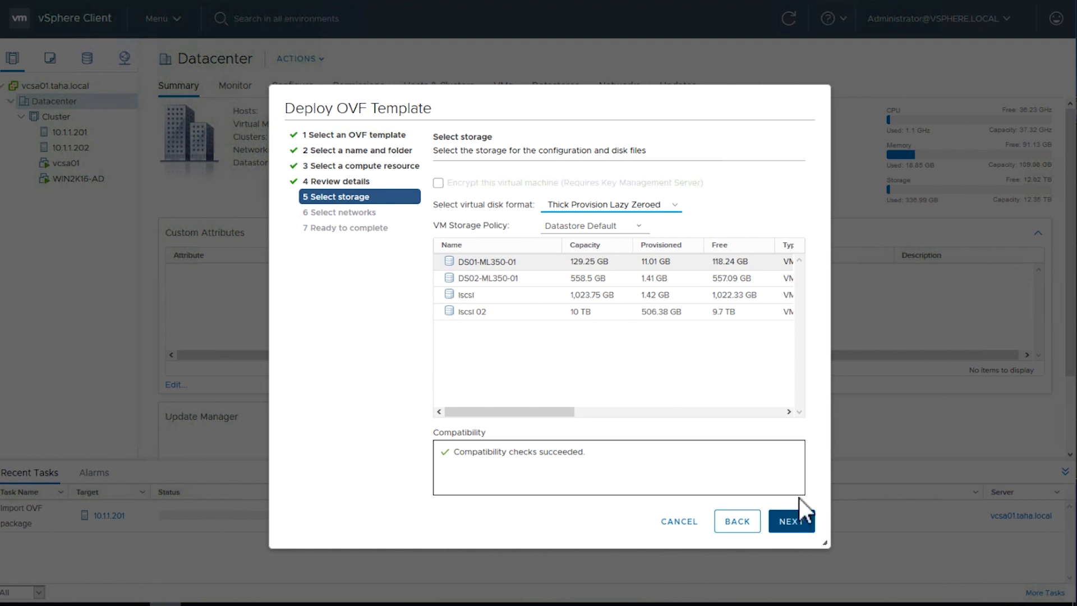
pyautogui.click(477, 311)
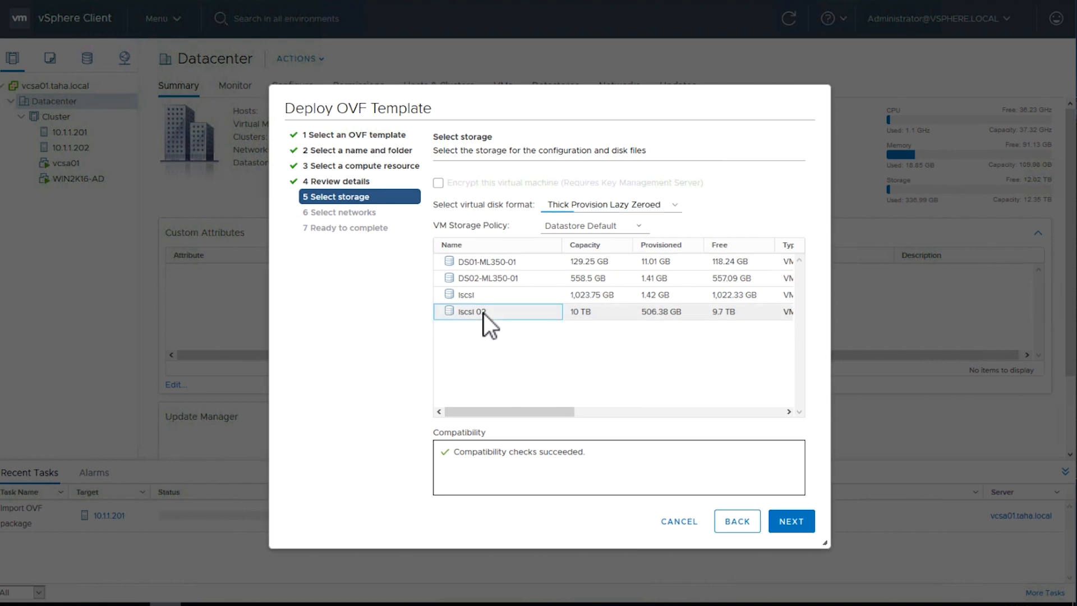
pyautogui.click(791, 521)
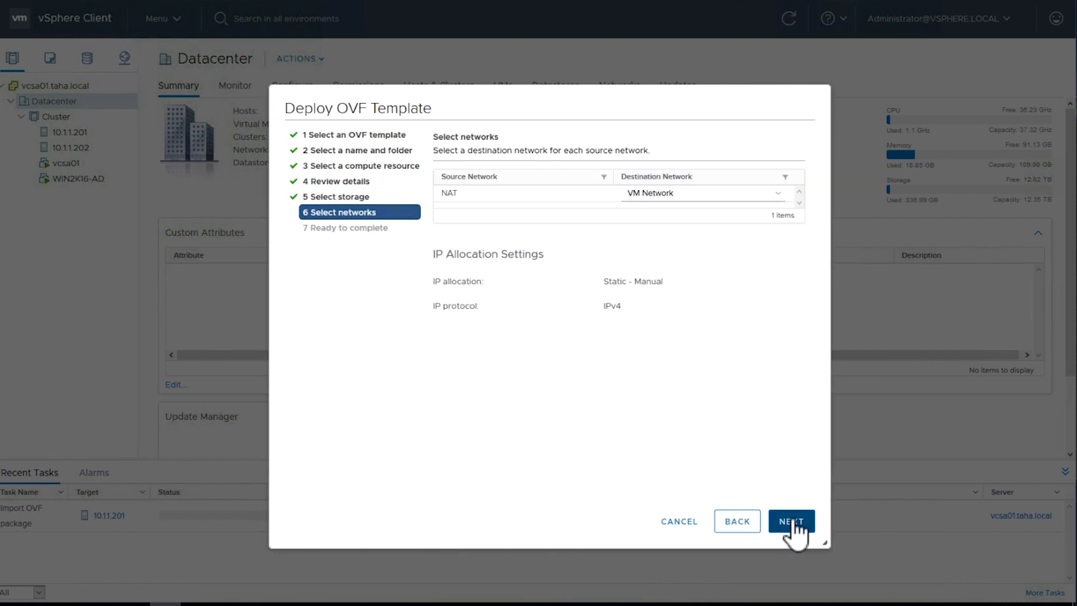
pyautogui.moveTo(787, 252)
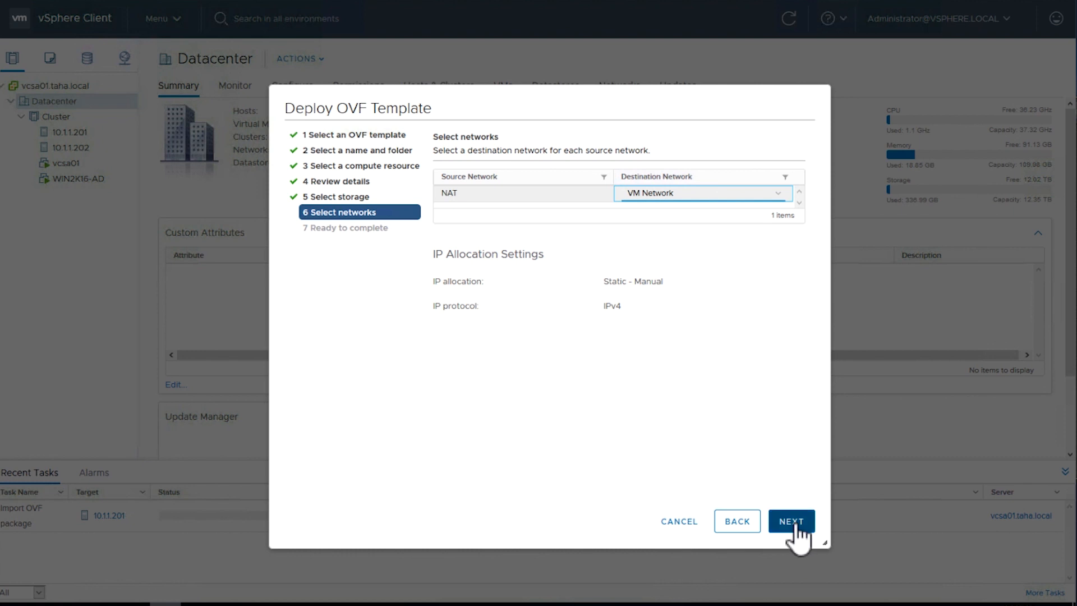
pyautogui.click(791, 522)
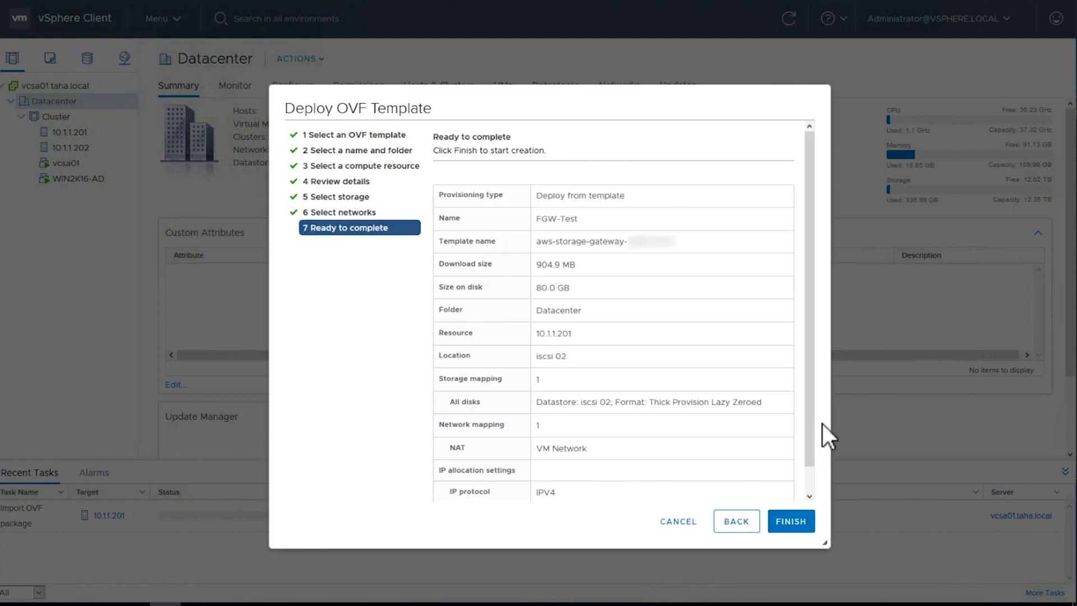
pyautogui.scroll(-3)
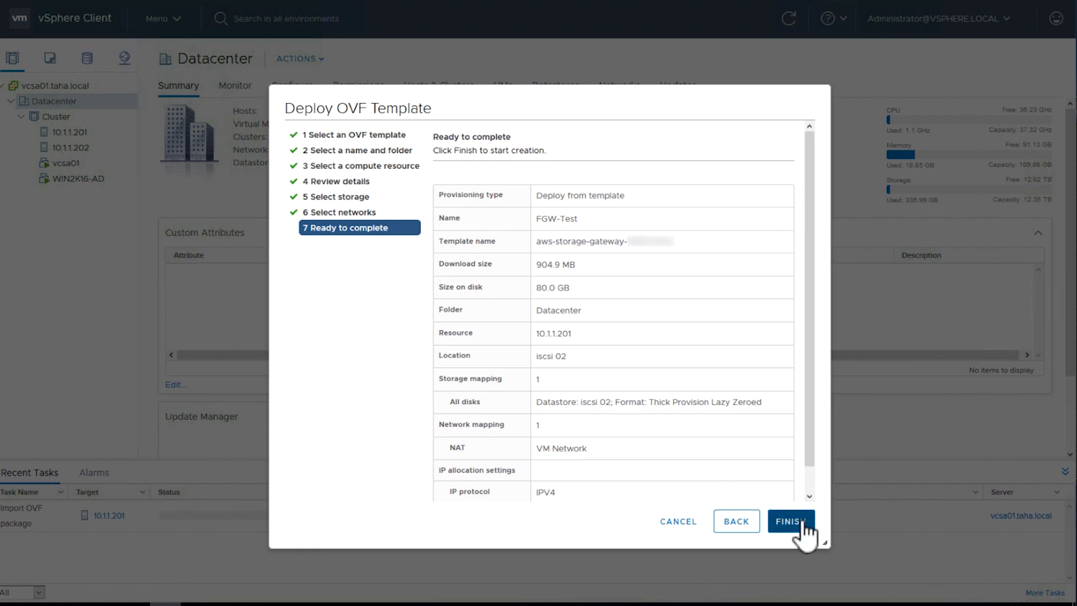
# - Finish deploying FGW-Test and bring up its summary in the inventory
pyautogui.click(791, 521)
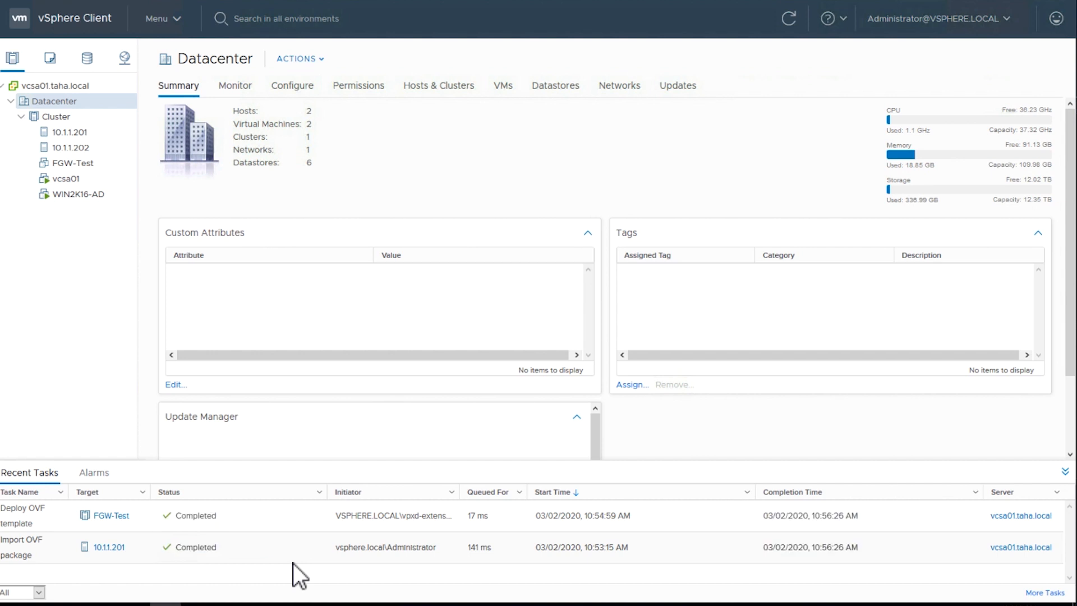
pyautogui.click(67, 164)
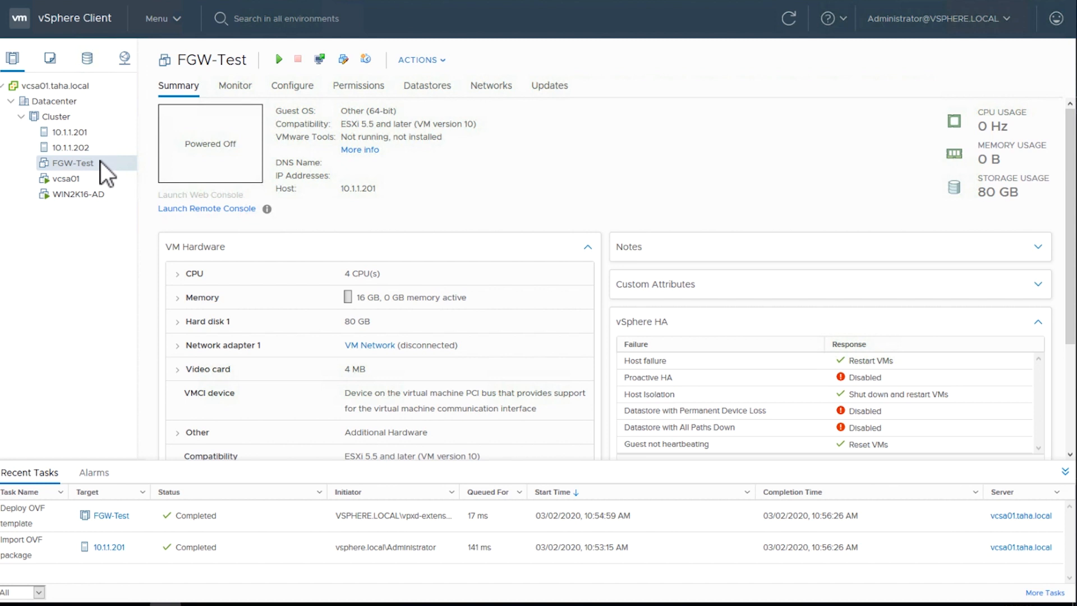
# - In Edit Settings, reserve all 16 GB of FGW-Test's guest memory
pyautogui.click(422, 60)
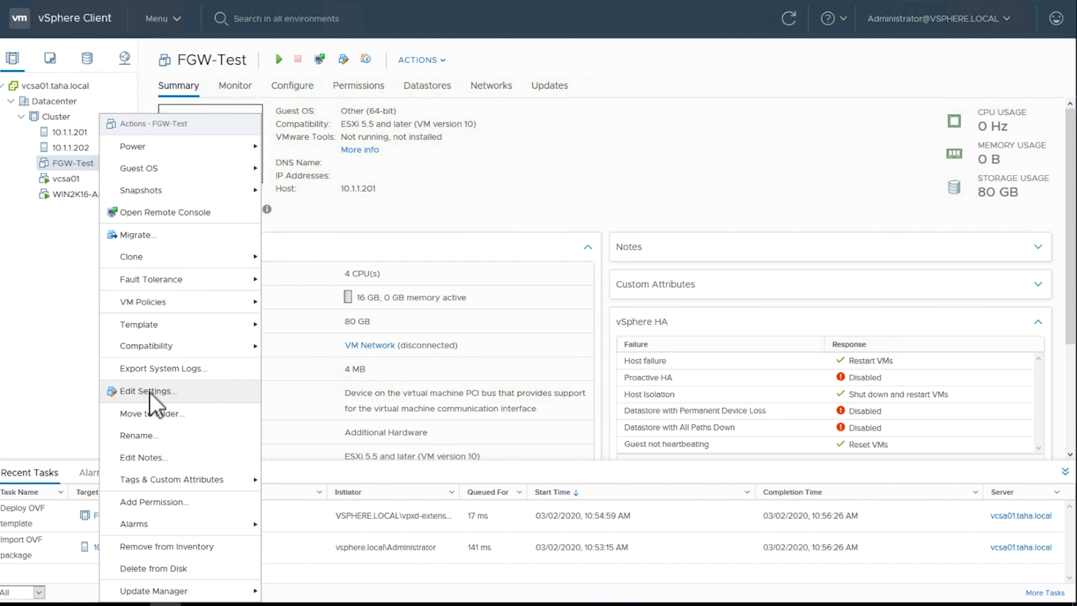
pyautogui.click(148, 391)
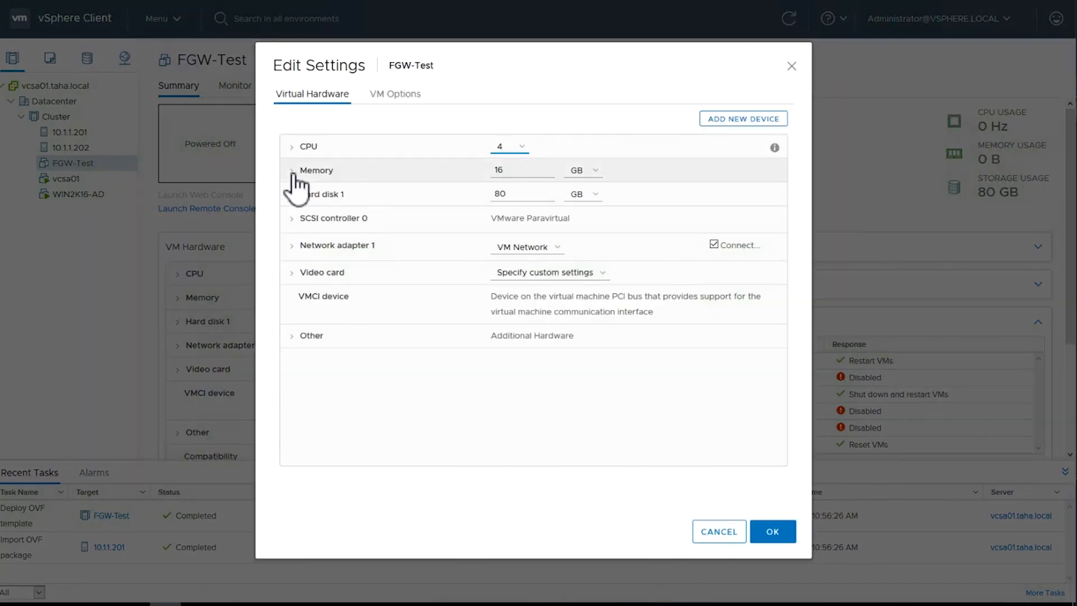
pyautogui.click(292, 171)
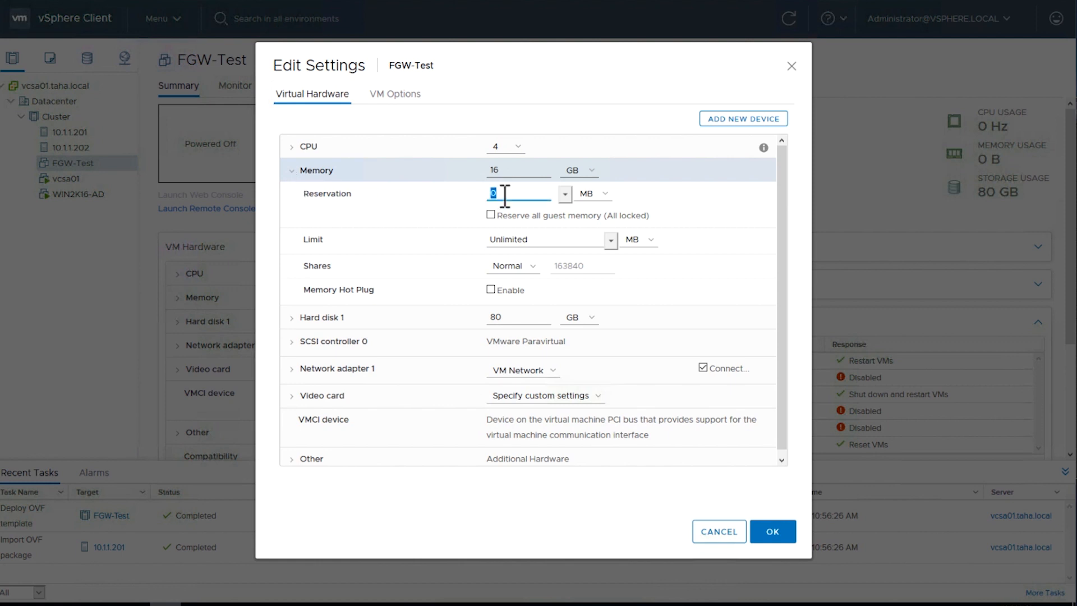
pyautogui.write('16')
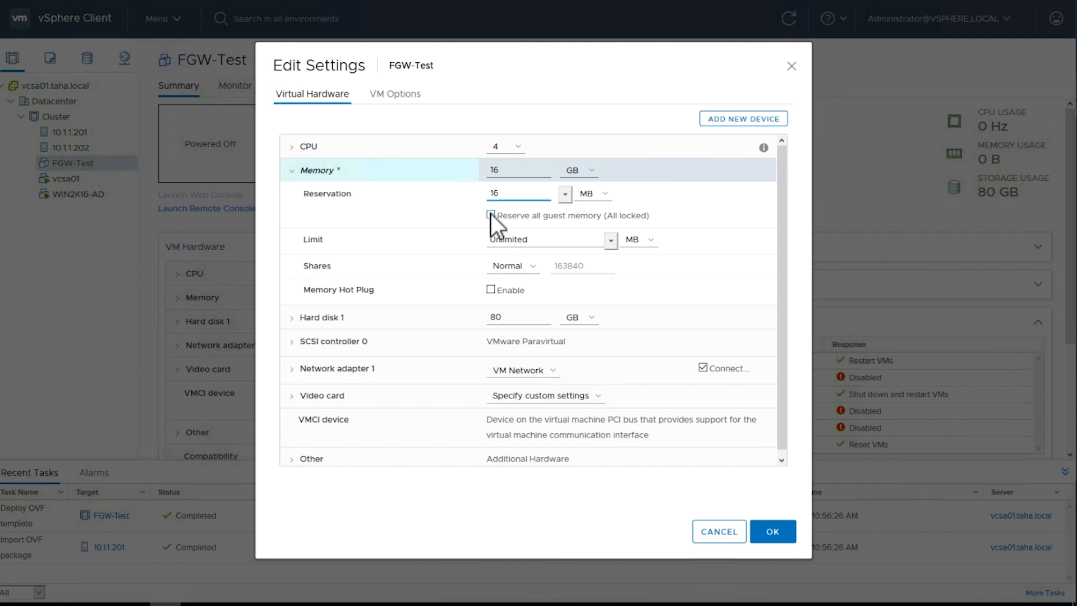
pyautogui.click(491, 215)
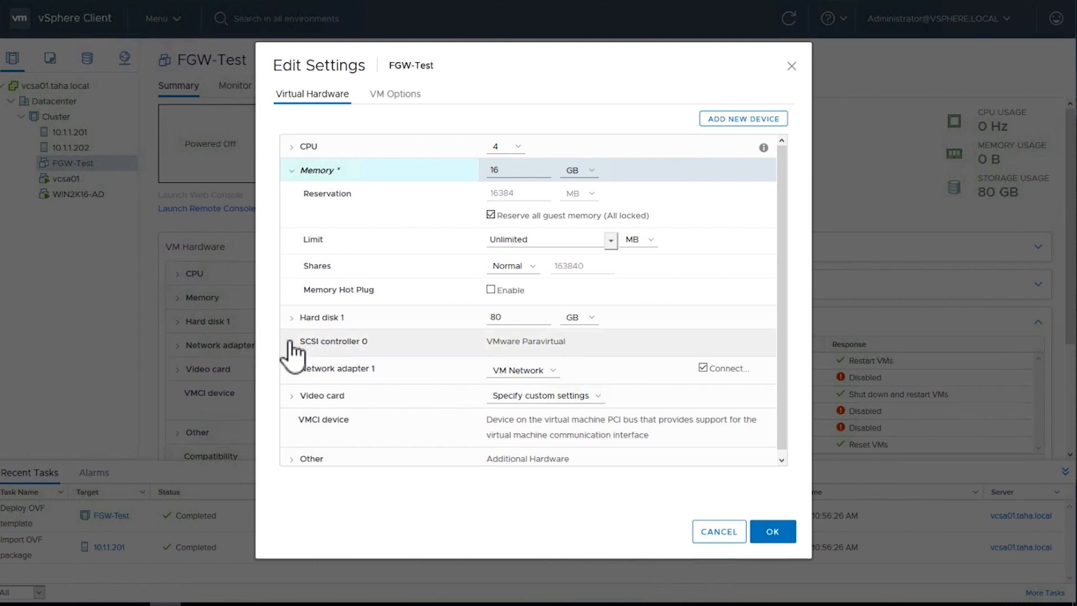
# - Add a new hard disk to FGW-Test sized 150 GB
pyautogui.click(290, 342)
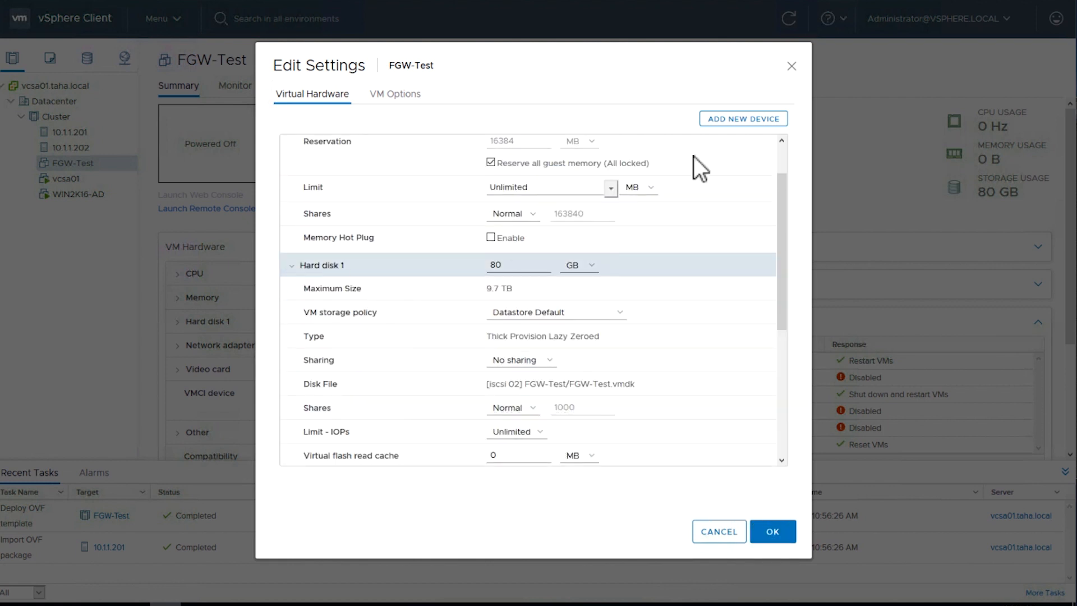
pyautogui.click(744, 119)
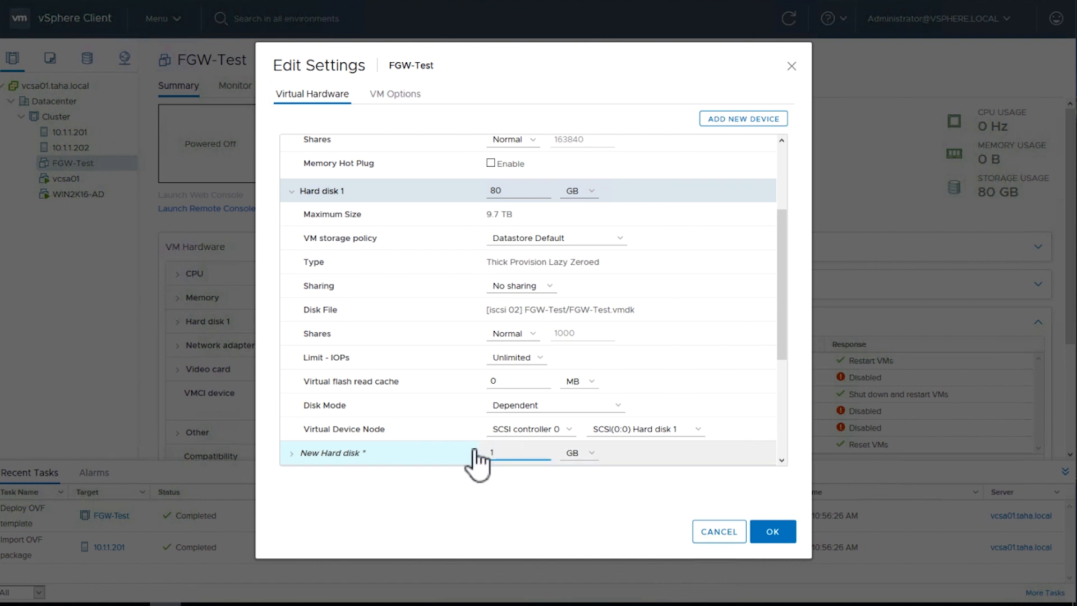
pyautogui.write('150')
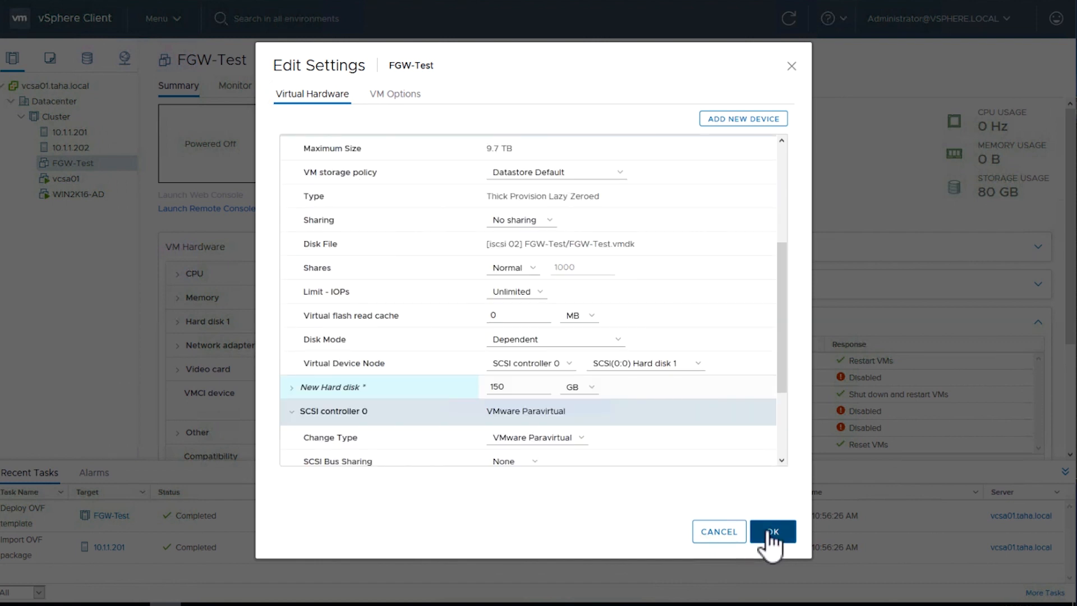
# - Review VMware Tools under VM Options and save the edited settings
pyautogui.click(395, 94)
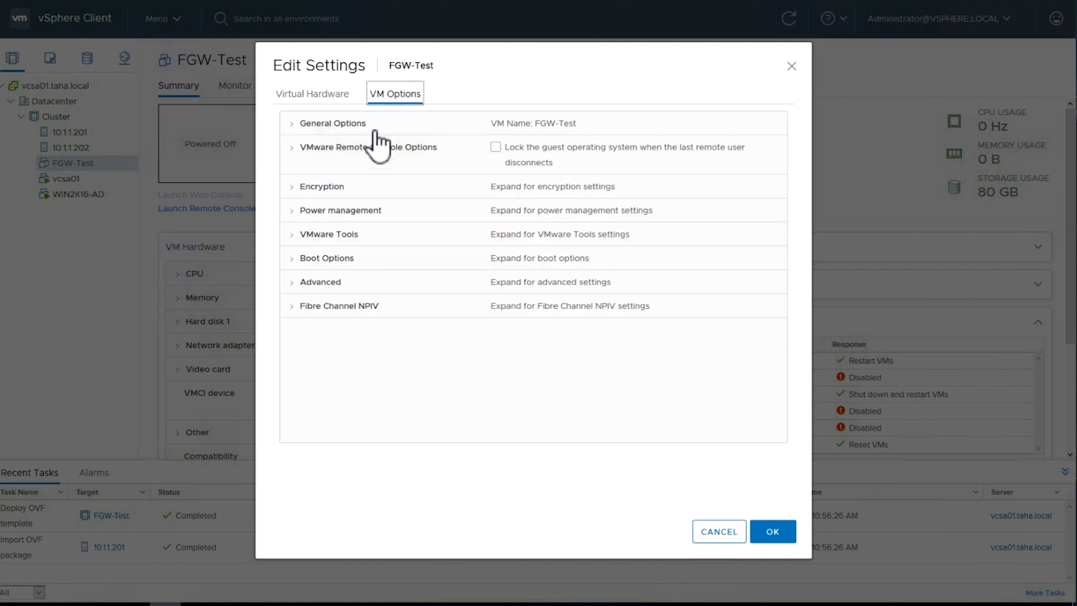
pyautogui.click(328, 234)
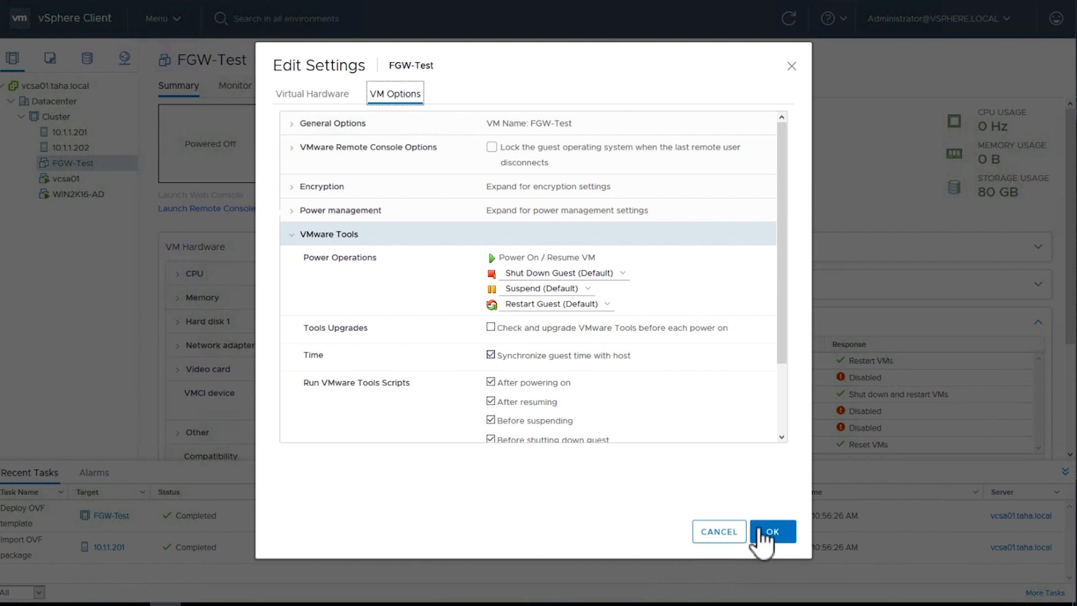
pyautogui.click(773, 532)
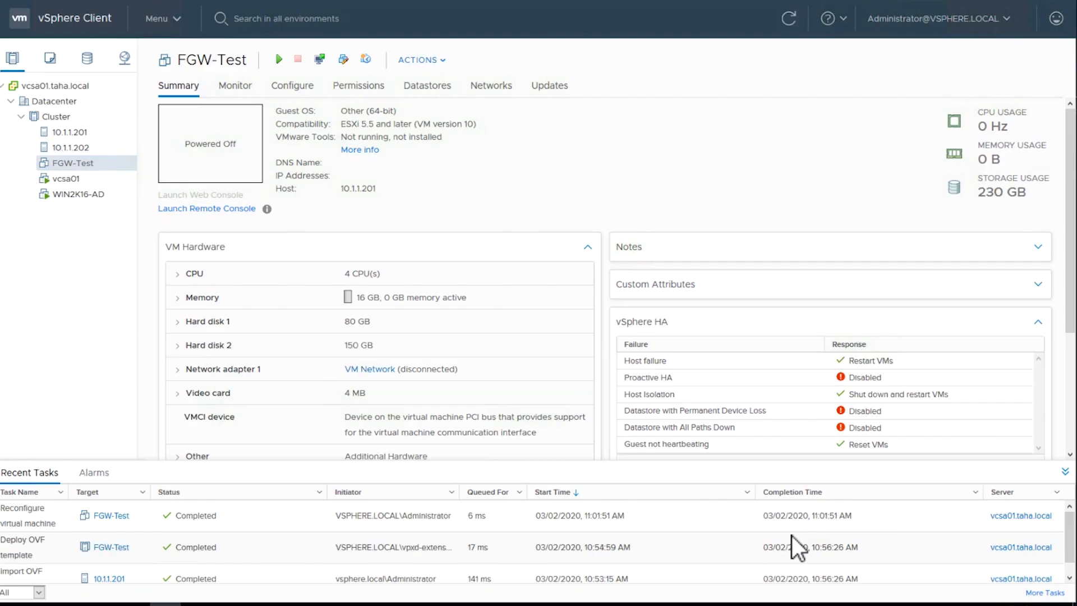
pyautogui.moveTo(181, 313)
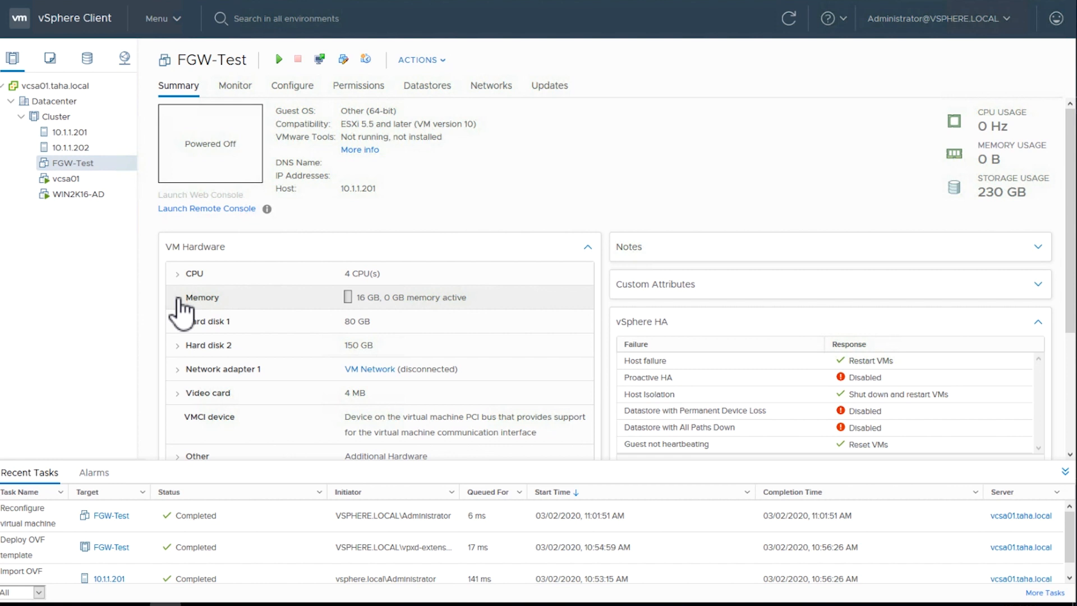
# - Check the 16384 MB memory reservation and power on FGW-Test
pyautogui.click(178, 297)
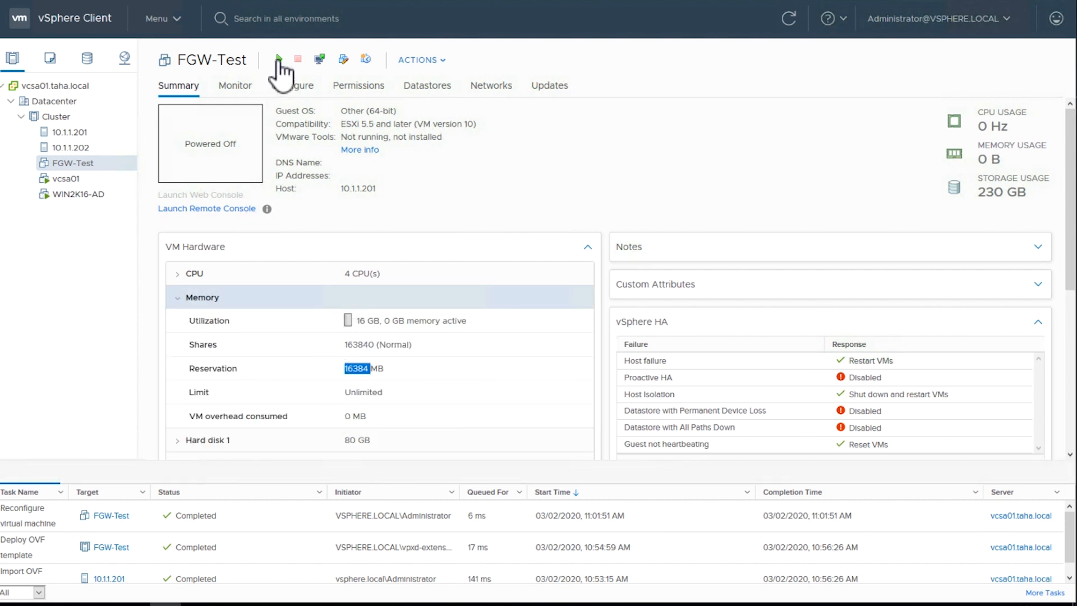
pyautogui.click(279, 59)
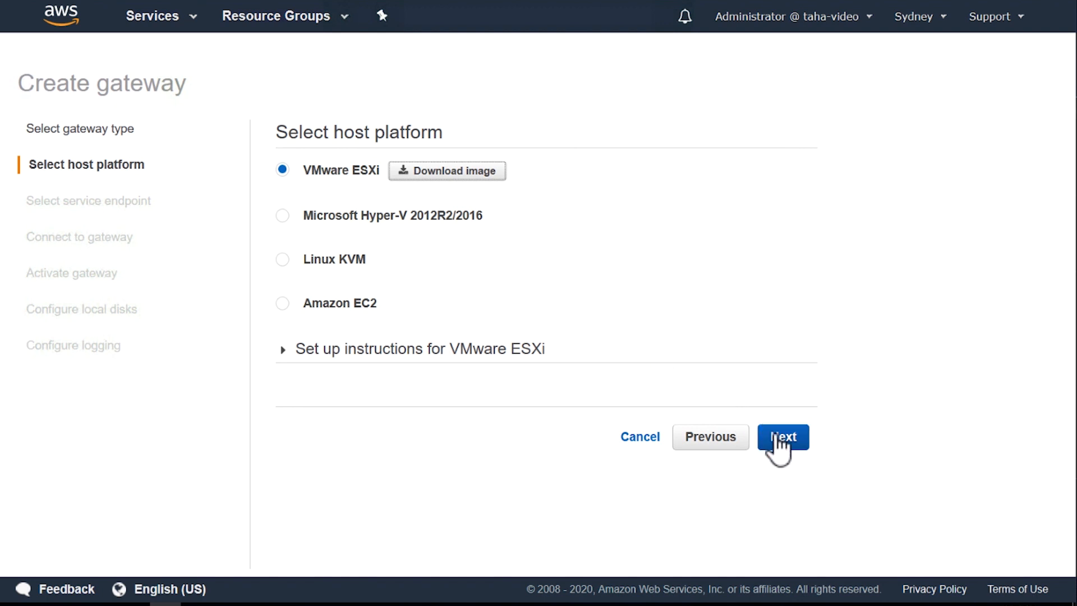
# - Continue with VMware ESXi and public endpoint, then connect to the gateway at 10.1.1.49
pyautogui.click(783, 437)
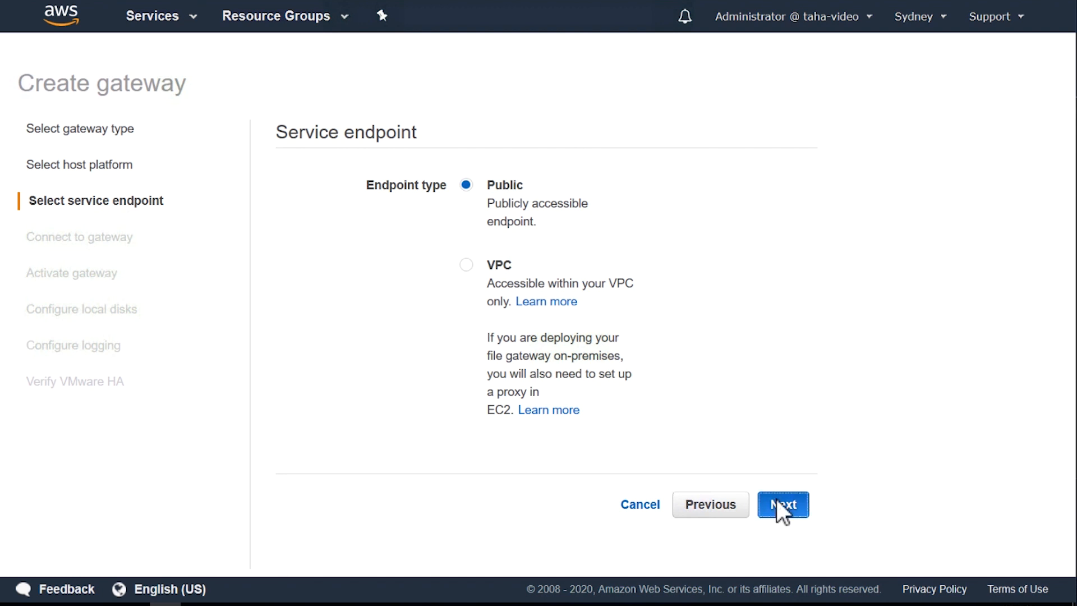
pyautogui.click(784, 504)
pyautogui.write('10.1.1.49')
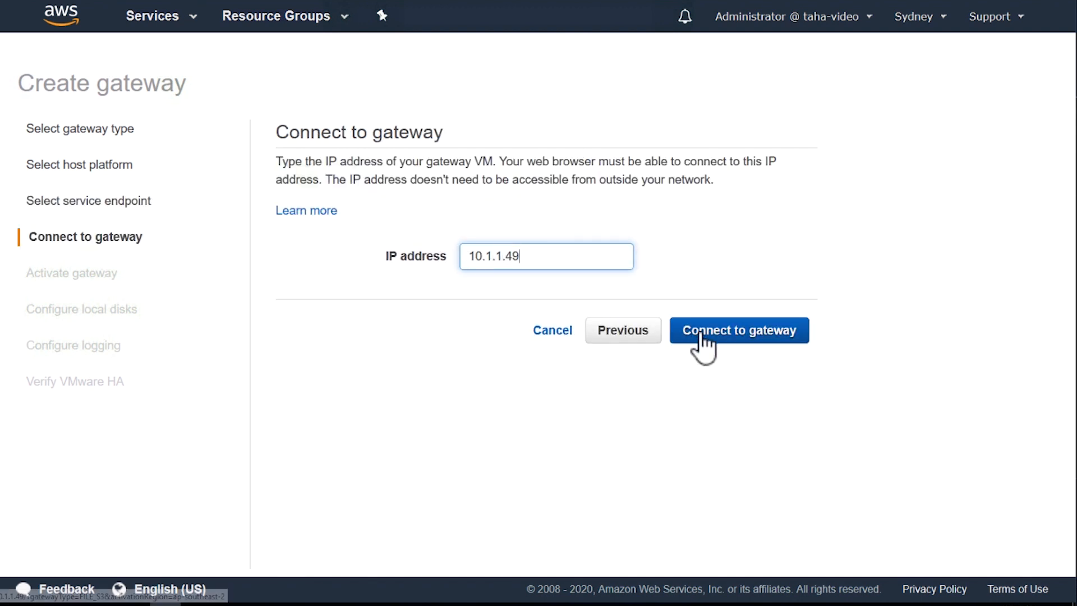
pyautogui.click(740, 331)
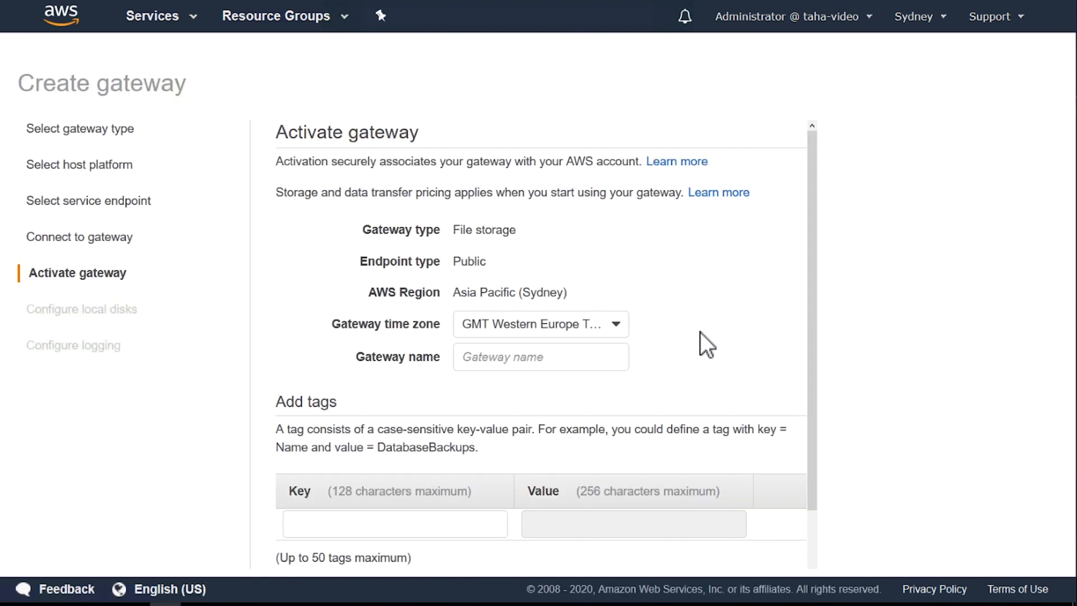
pyautogui.moveTo(621, 339)
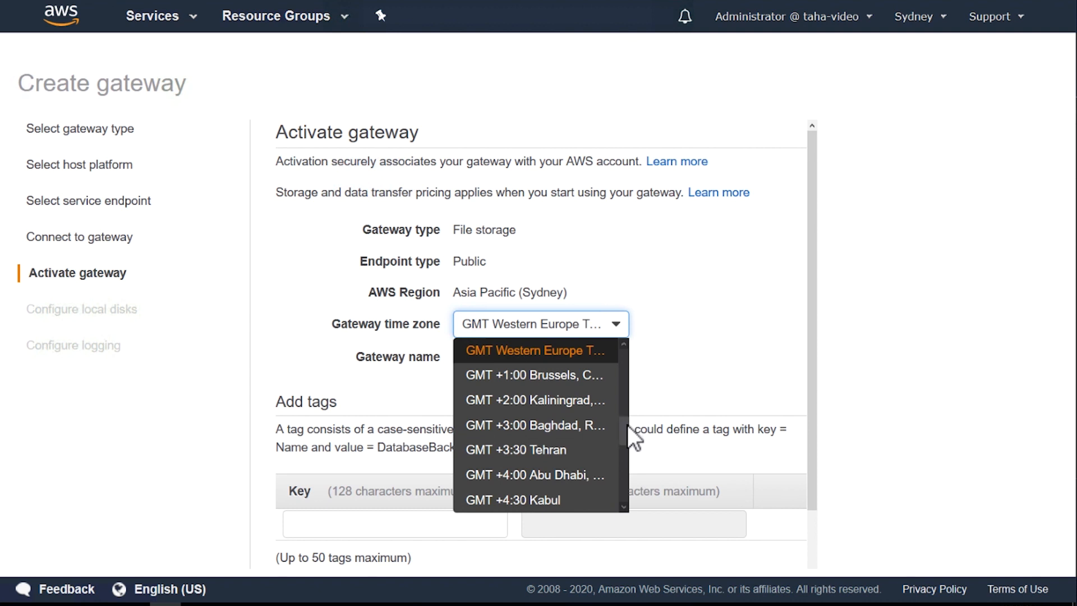
# - Set GMT +10:00 time zone, name FGW-TEST with tag fgw-test, and activate the gateway
pyautogui.scroll(-3)
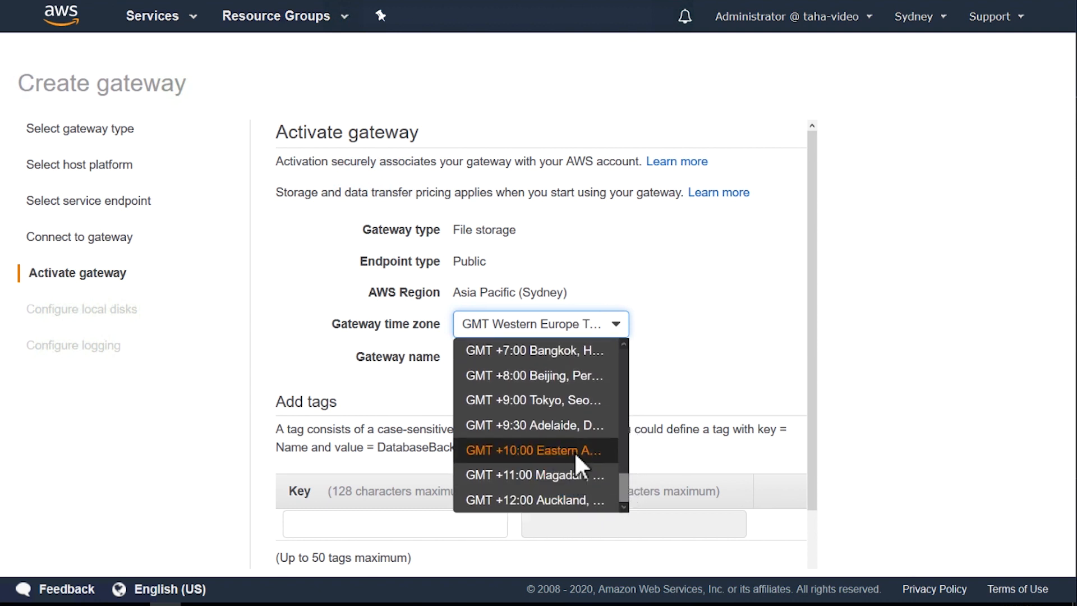
pyautogui.click(538, 450)
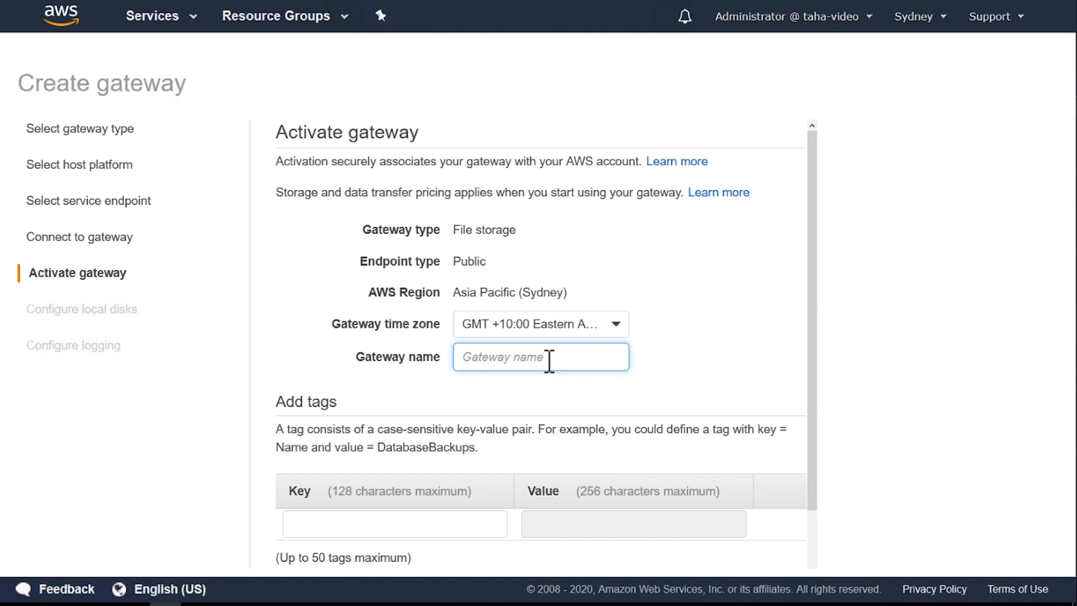
pyautogui.write('FGW-TEST')
pyautogui.click(395, 524)
pyautogui.write('name')
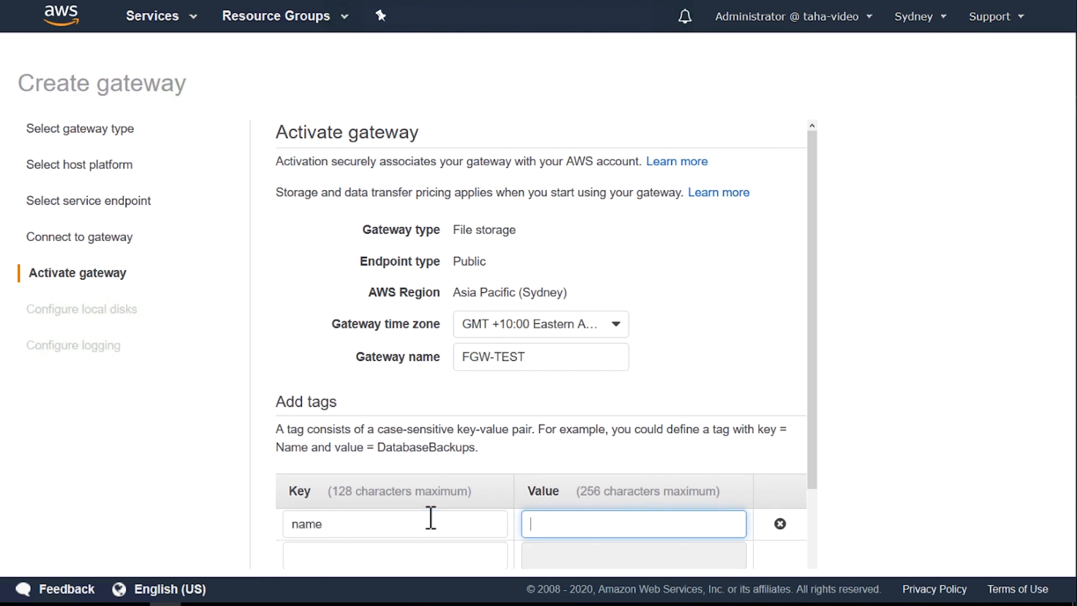
pyautogui.write('fgw-test')
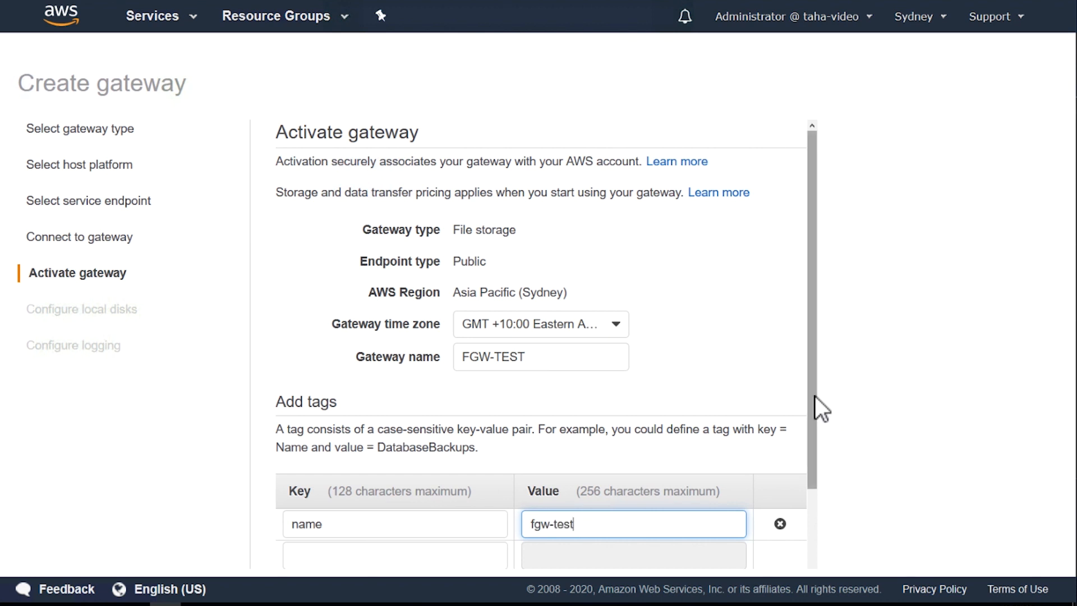
pyautogui.scroll(-3)
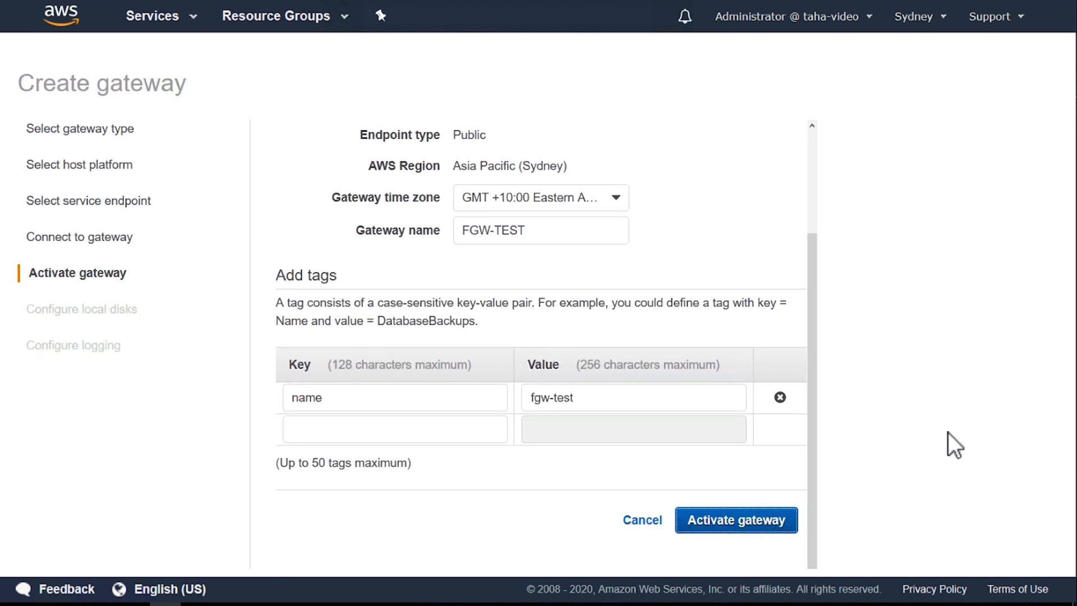
pyautogui.click(736, 521)
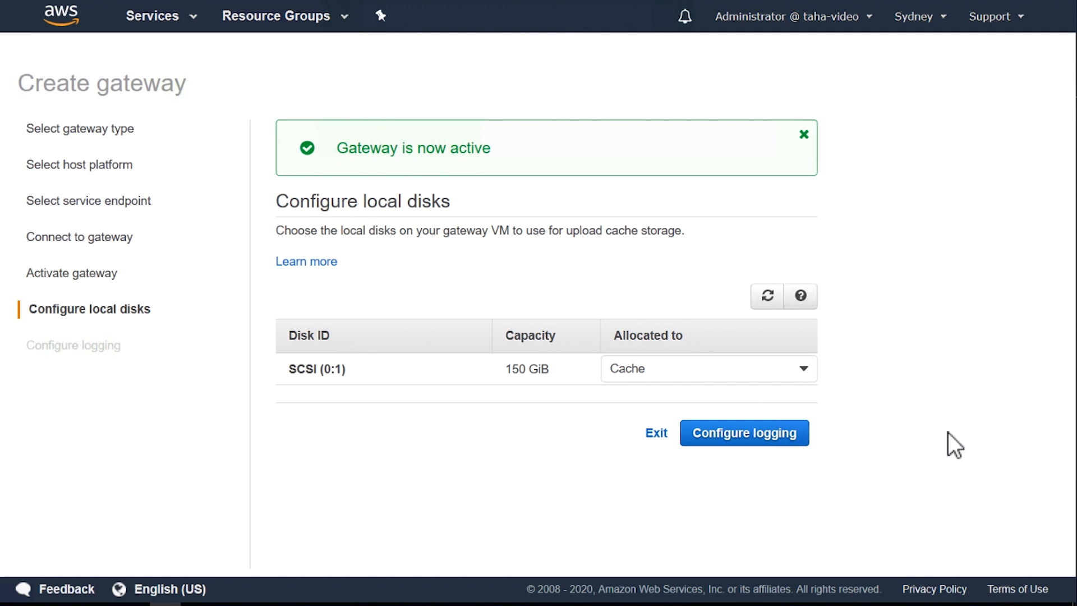
pyautogui.moveTo(705, 211)
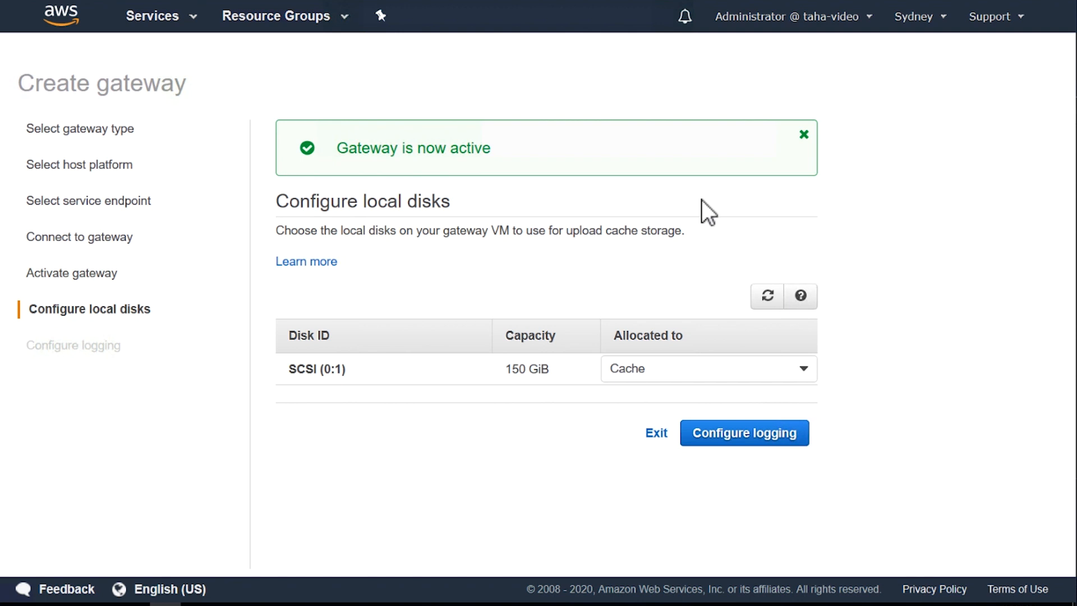
pyautogui.moveTo(537, 145)
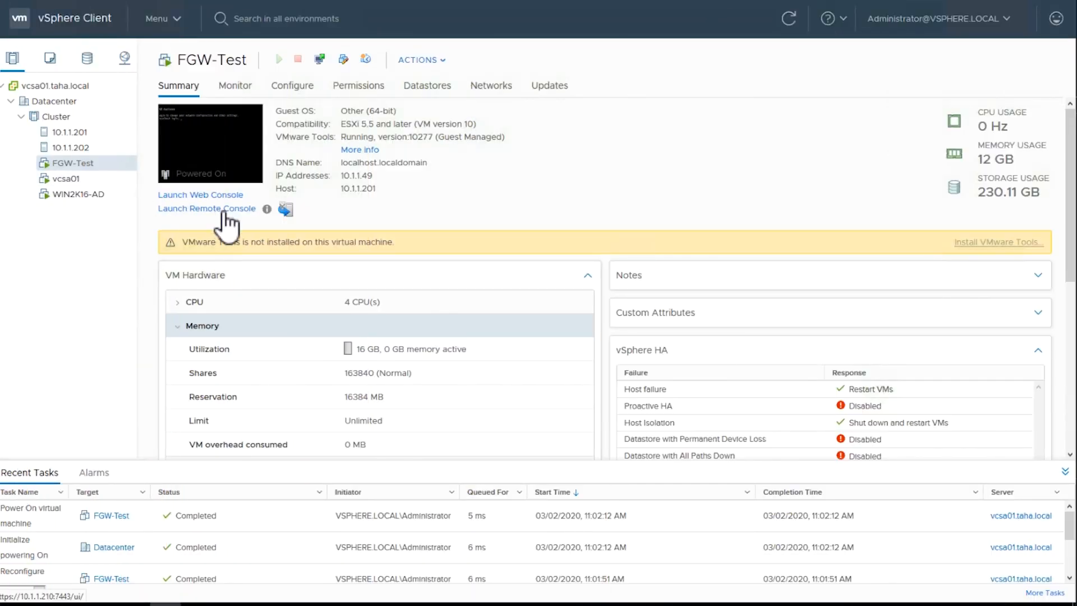
# - Launch FGW-Test's remote console showing the AWS Storage Gateway configuration menu
pyautogui.click(206, 209)
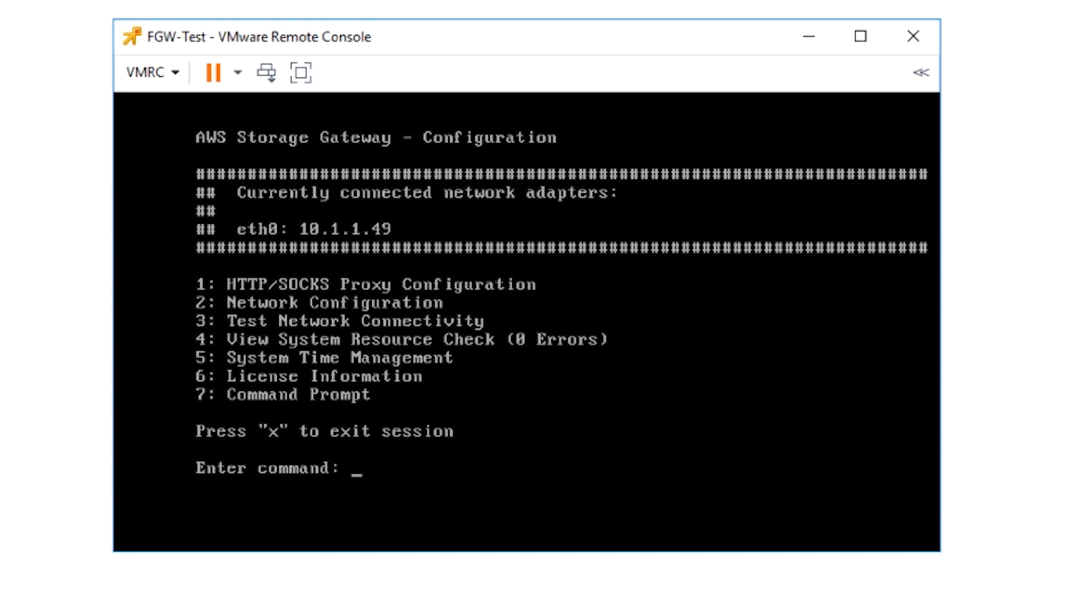
# - Enter Configure Static IP for eth0 and set its address to 10.1.1.212
pyautogui.write('2')
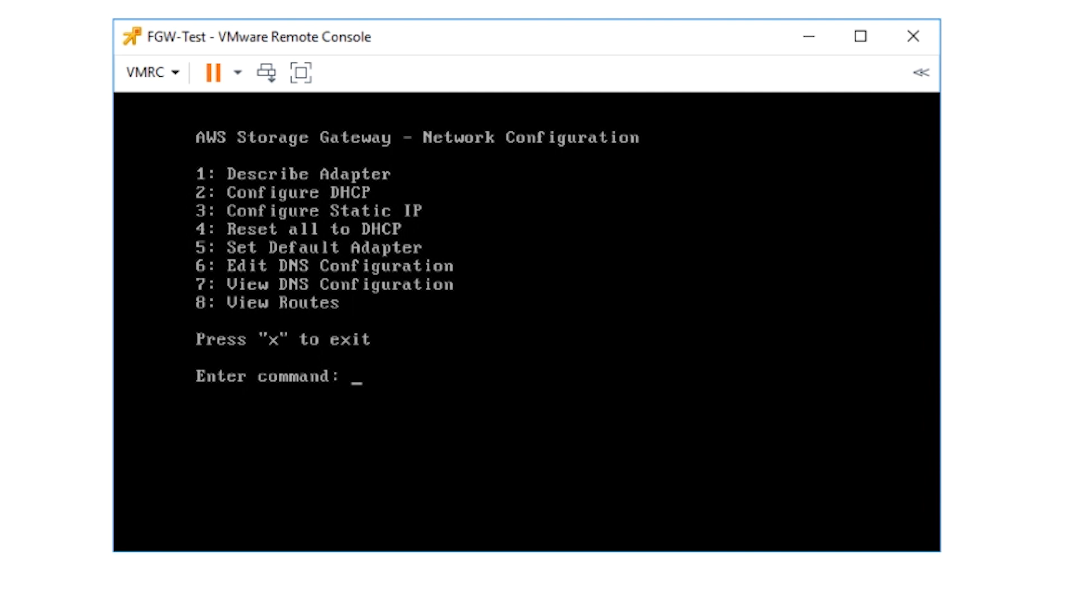
pyautogui.write('3')
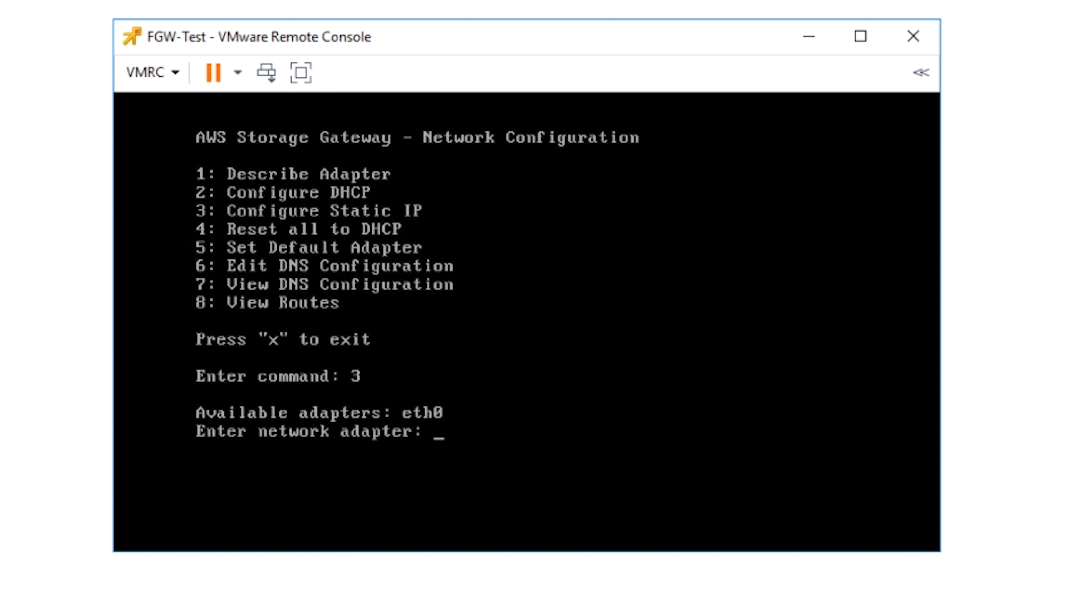
pyautogui.write('eth0')
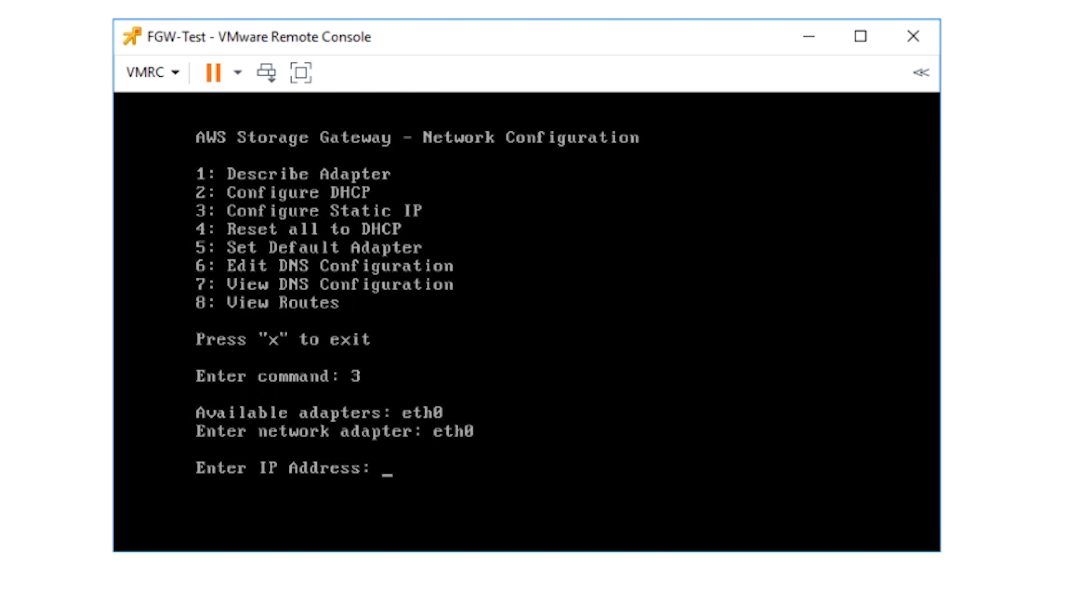
pyautogui.write('10')
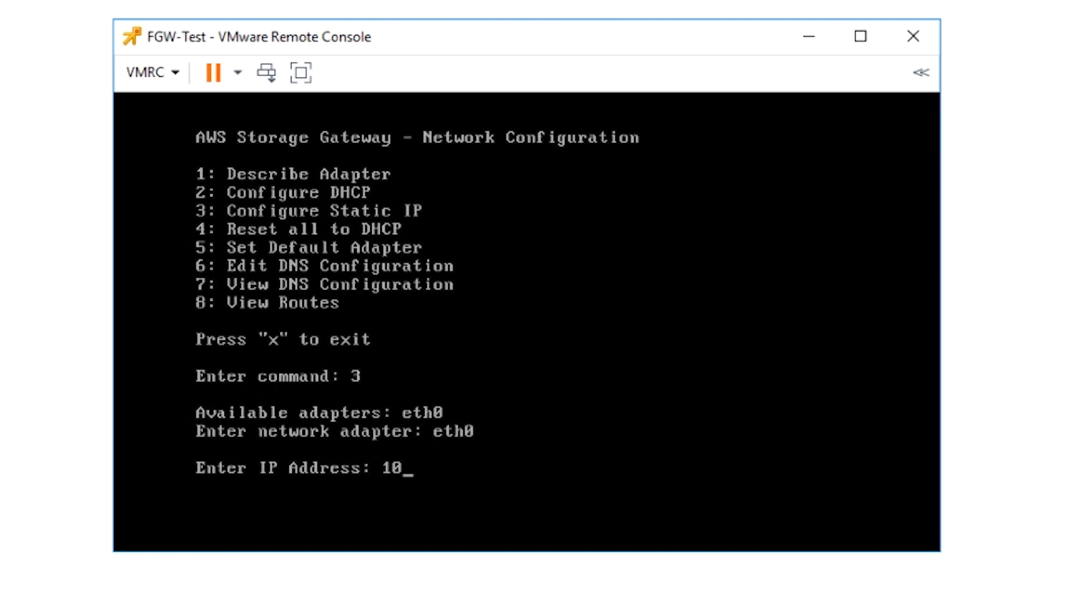
pyautogui.write('.1.1.21')
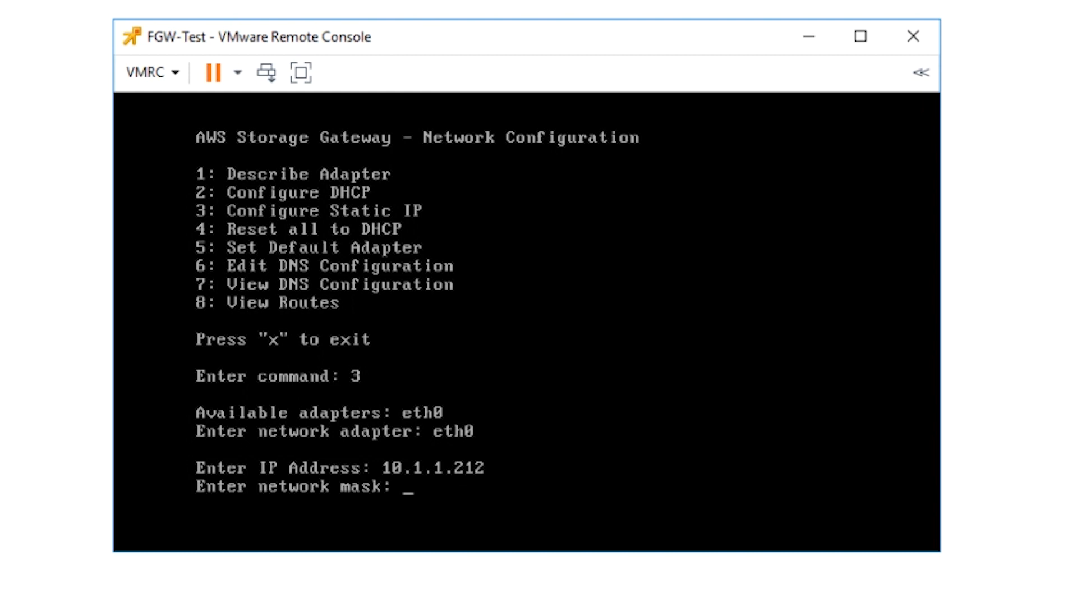
# - Set netmask 255.255.255.0 and default gateway 10.1.1.1, answering y to apply
pyautogui.write('255.2')
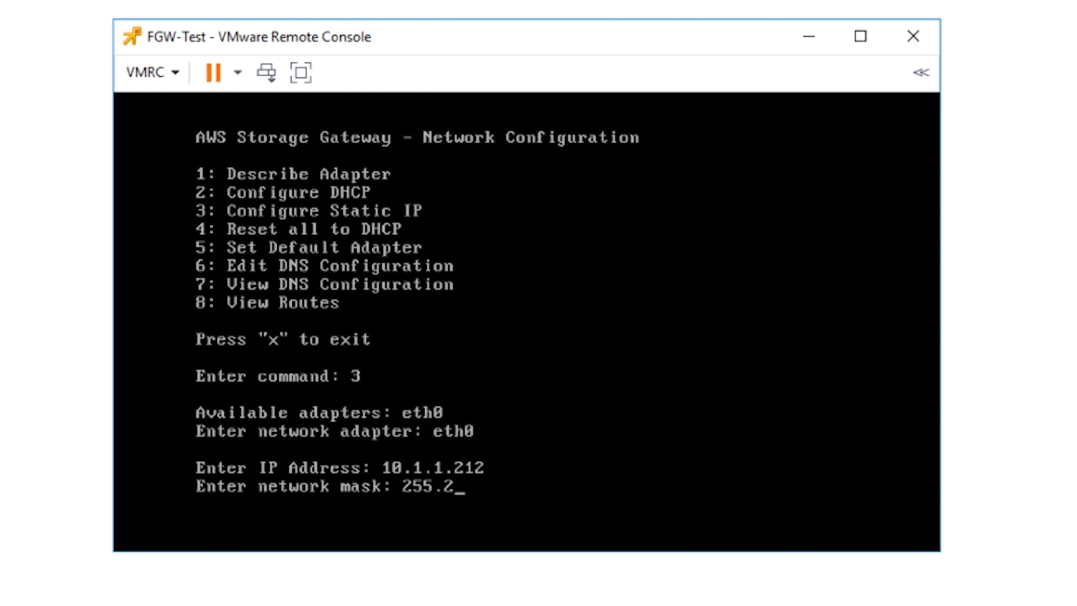
pyautogui.write('55.255.0')
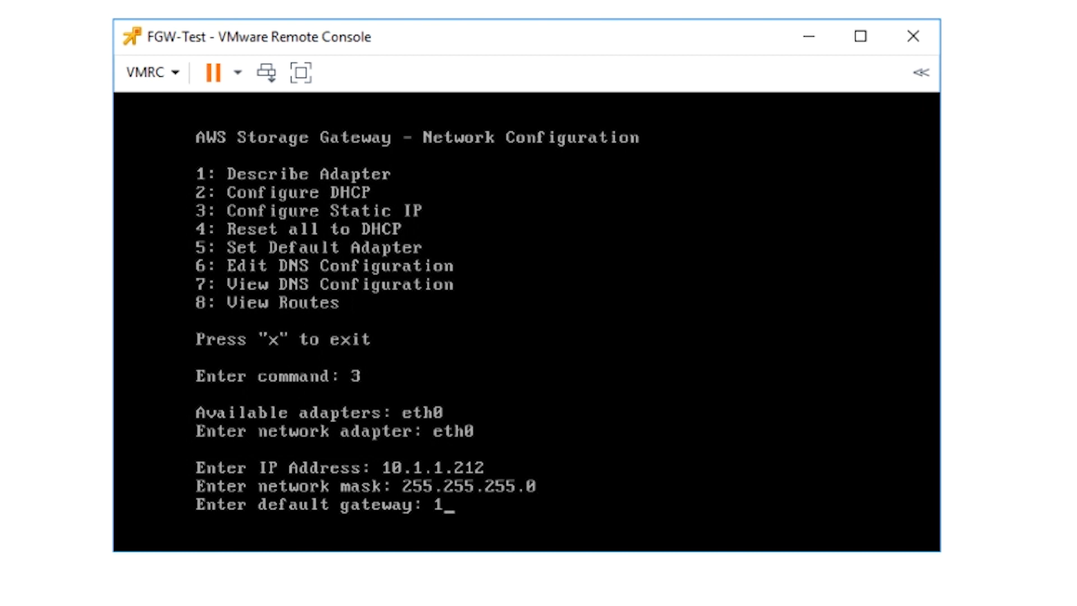
pyautogui.write('0.1.1.1')
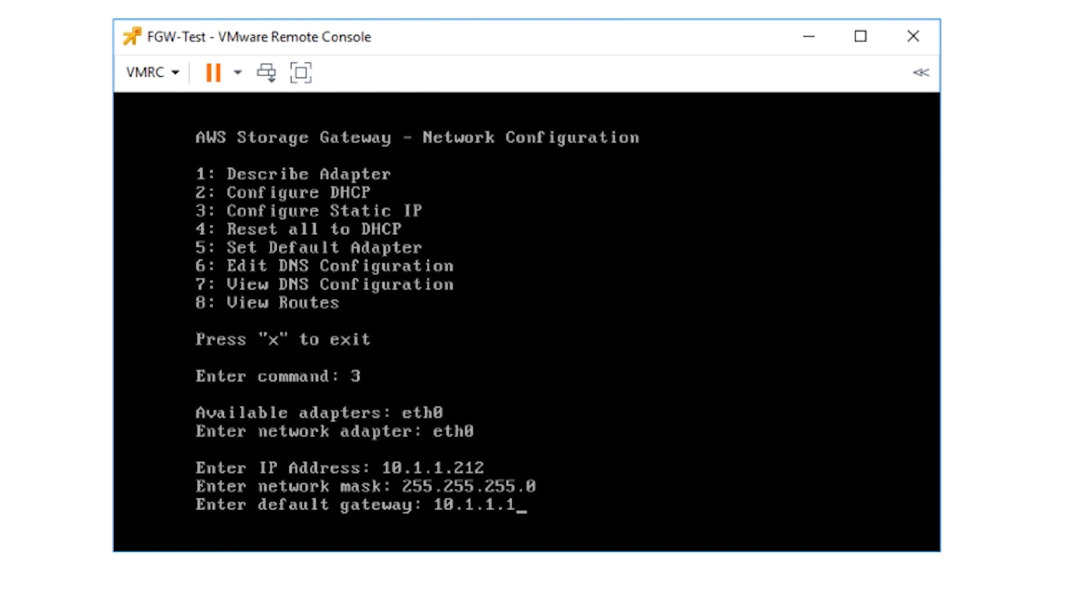
pyautogui.write('y config [y/N]: y')
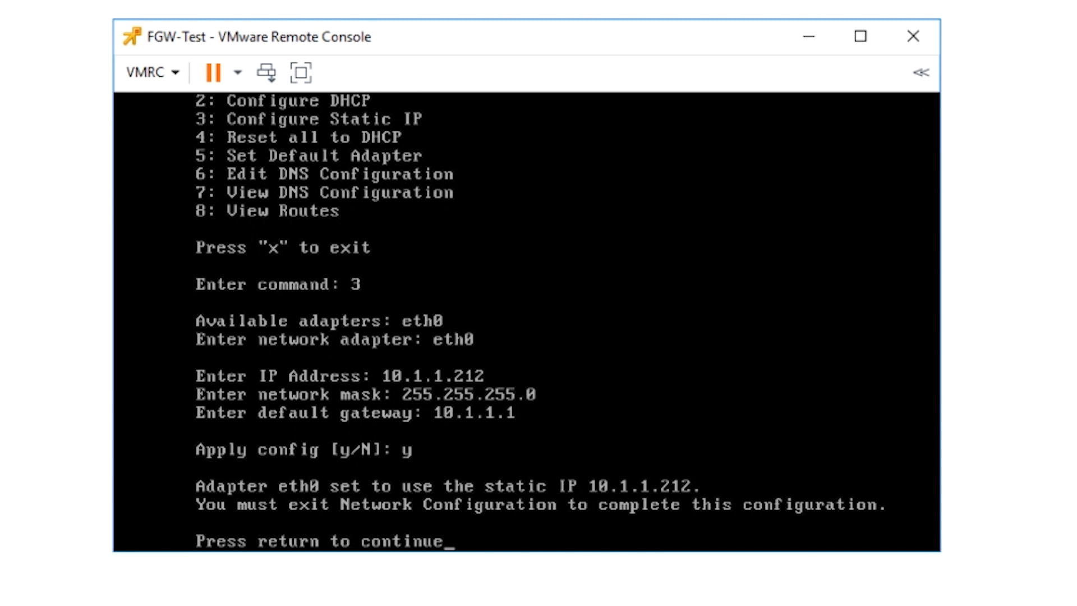
# - Return to the network menu and choose Edit DNS Configuration for eth0
pyautogui.press('Return')
pyautogui.write('eth0')
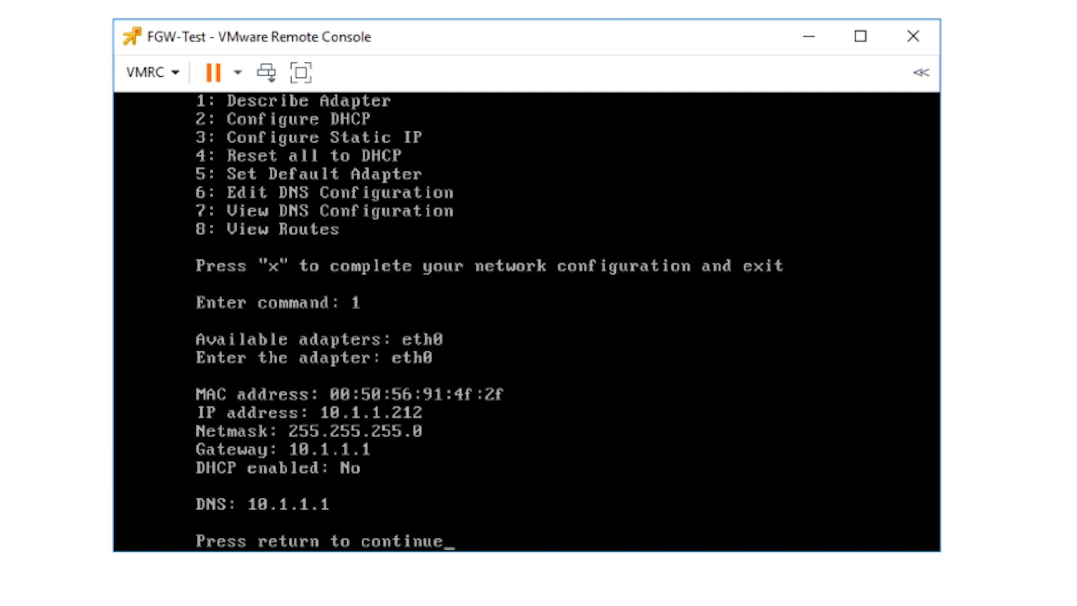
pyautogui.press('Return')
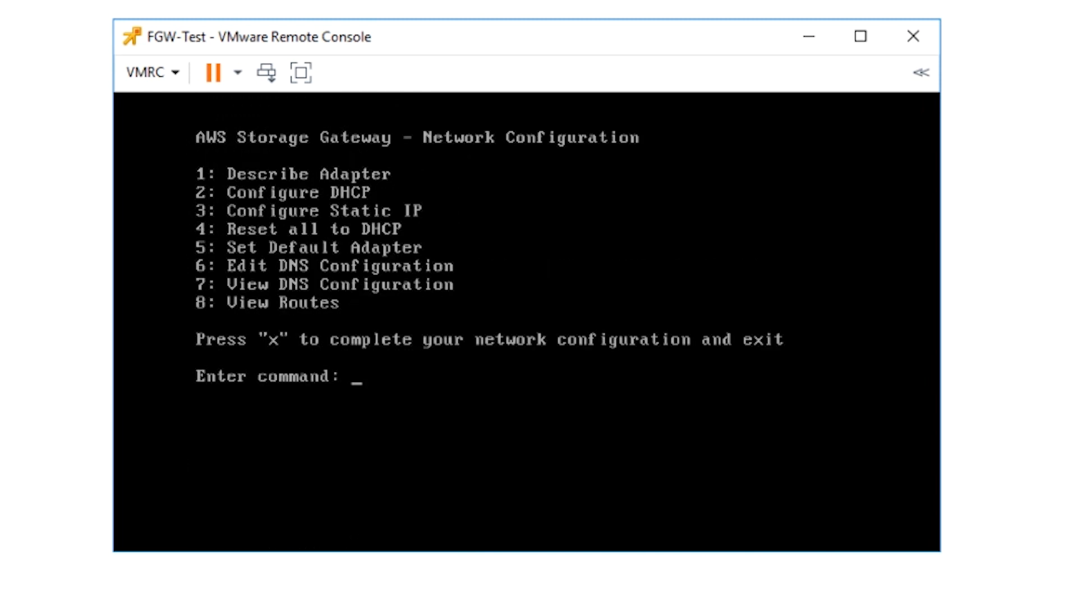
pyautogui.write('6')
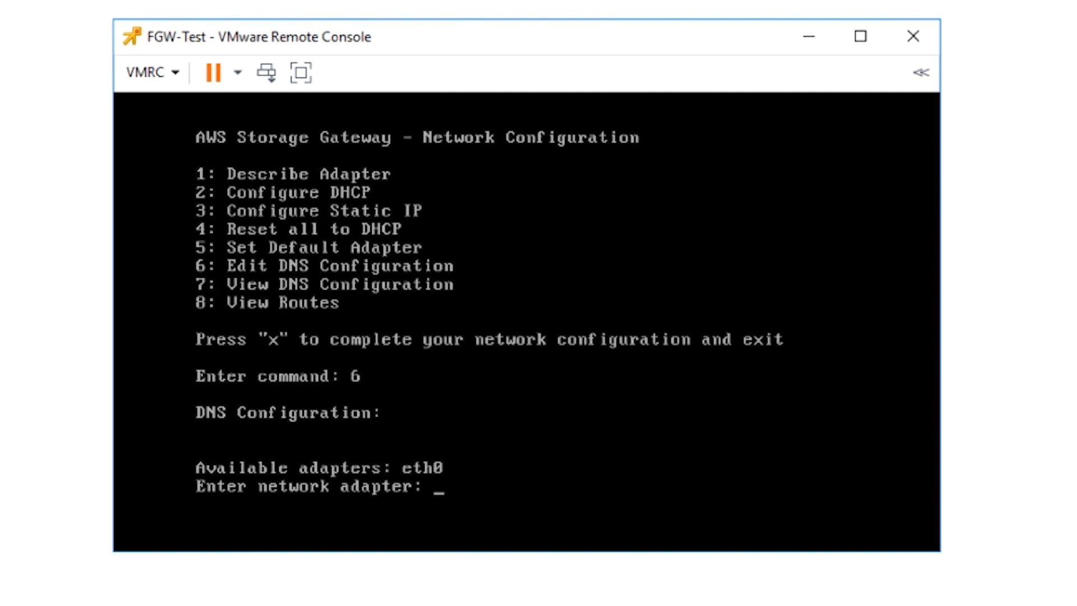
pyautogui.write('eth0')
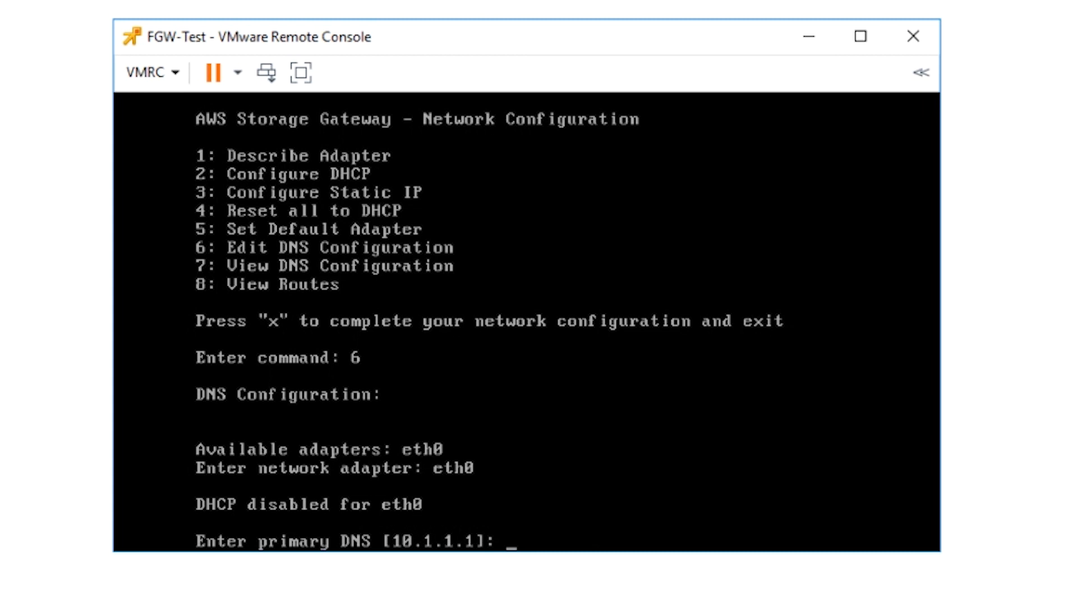
# - Make 10.1.1.211 the primary DNS server and confirm, then view the DNS configuration (7)
pyautogui.write('10')
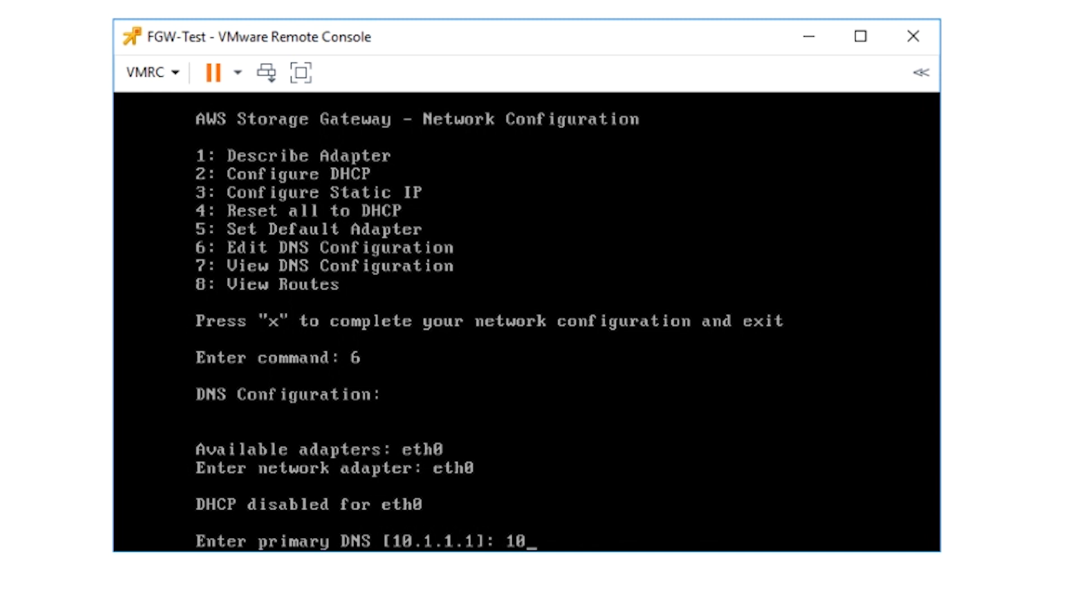
pyautogui.write('.1.1')
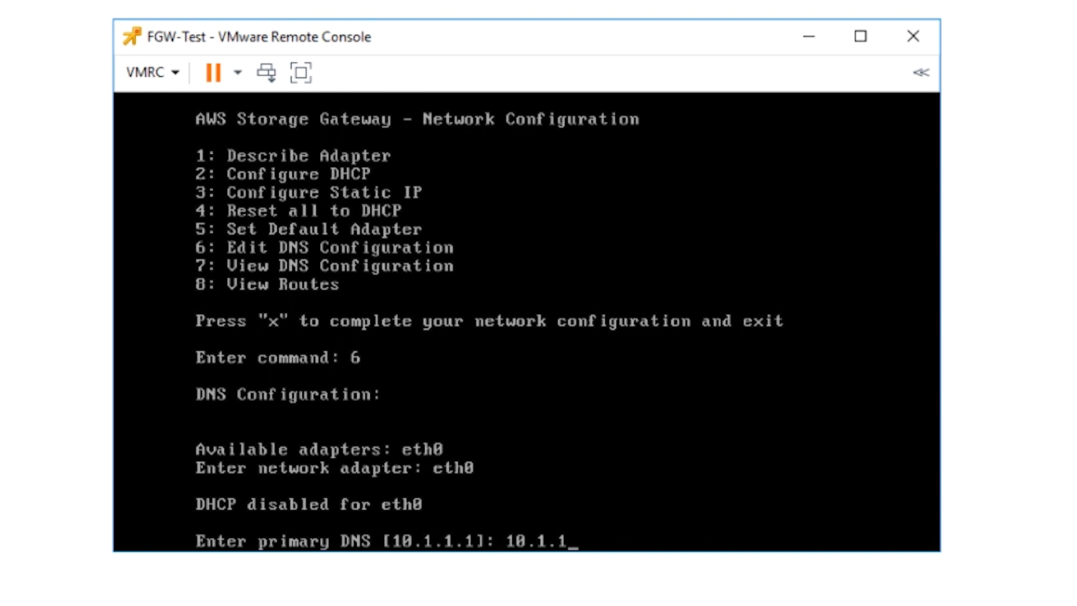
pyautogui.write('.211')
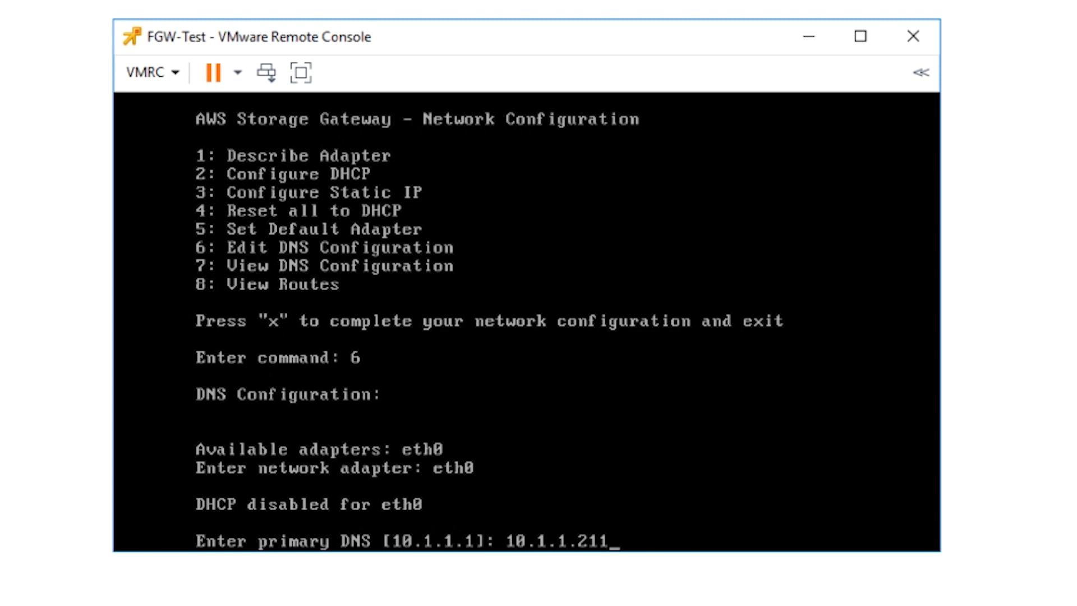
pyautogui.press('Enter')
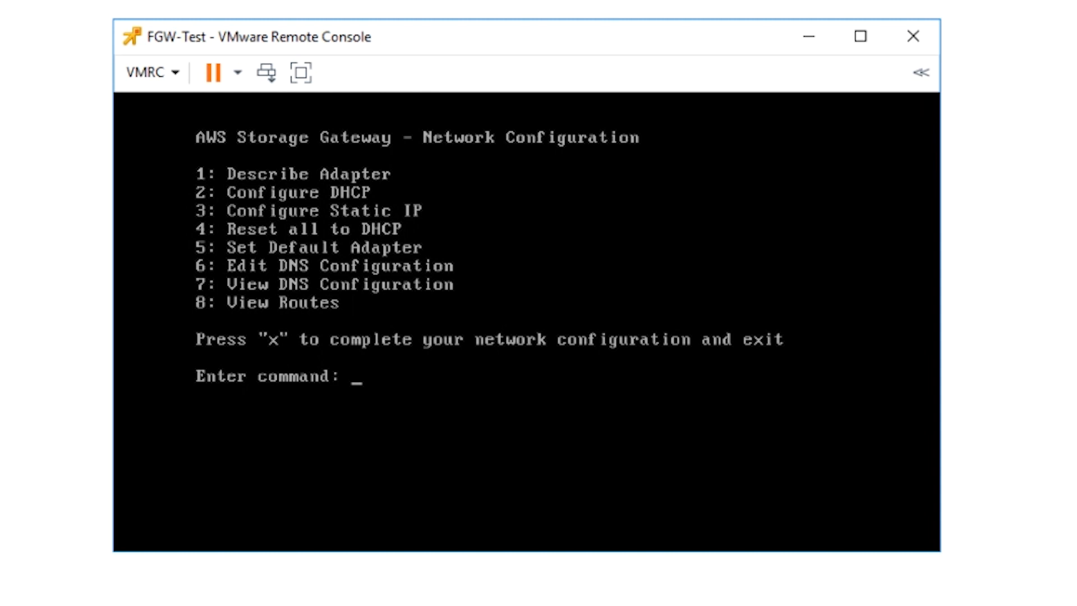
pyautogui.write('7')
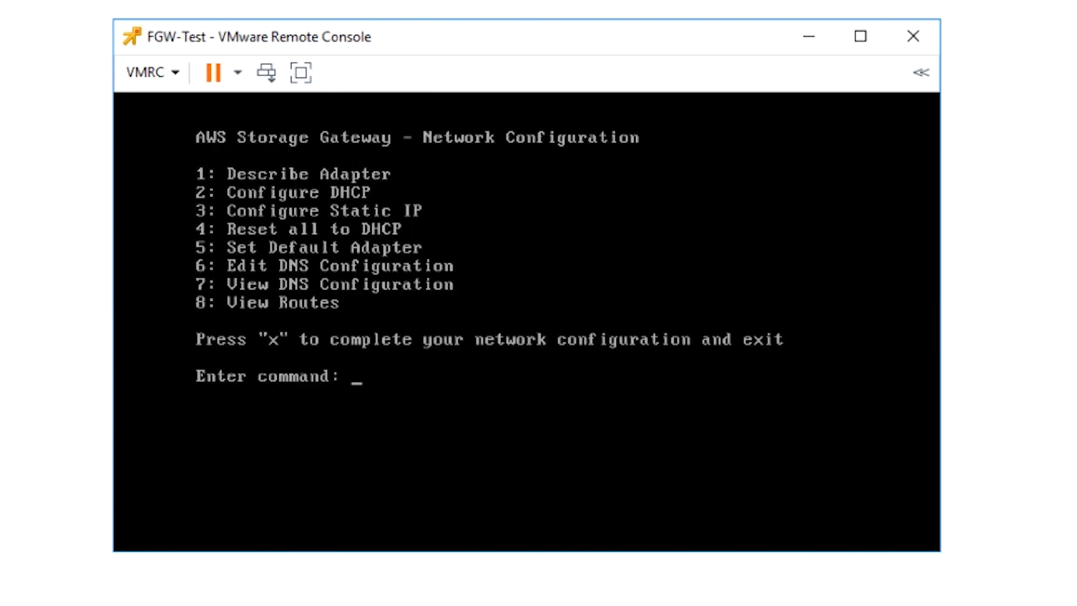
# - Exit Network Configuration with x and restart the gateway so eth0 comes up at 10.1.1.212
pyautogui.write('x')
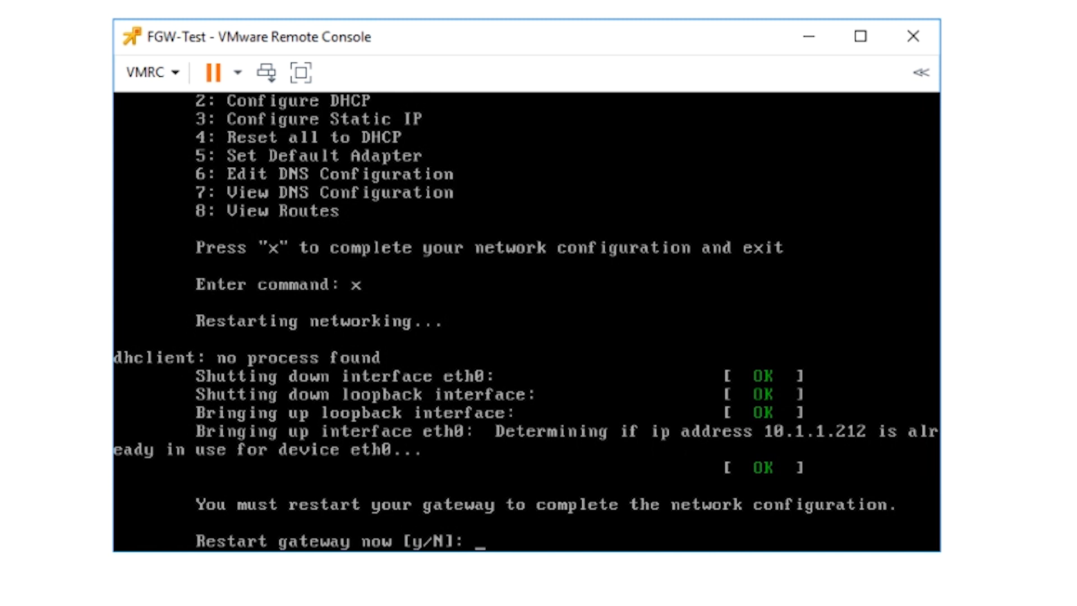
pyautogui.write('y')
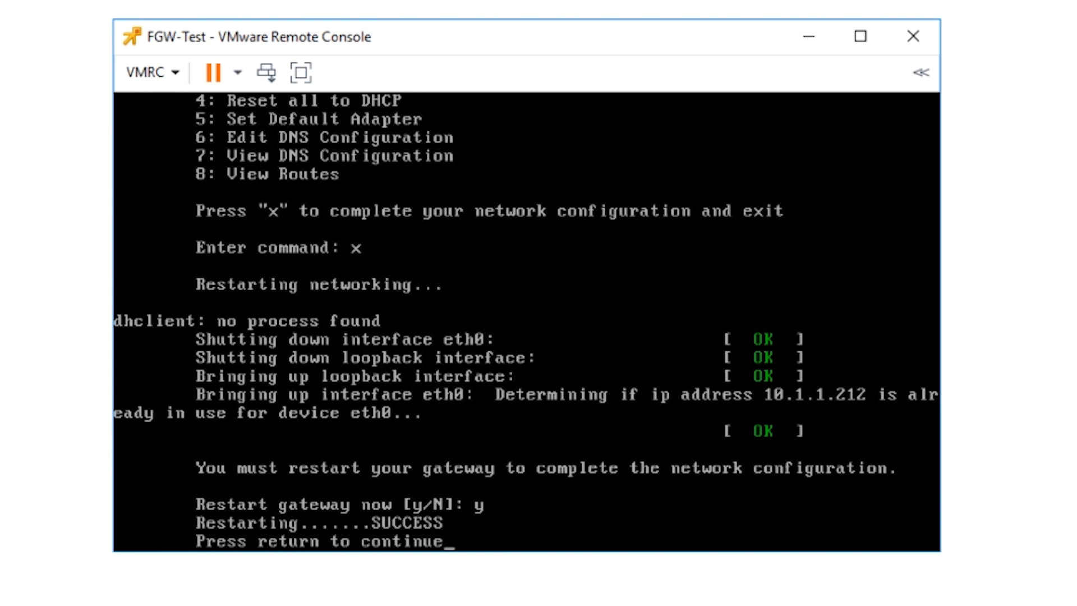
pyautogui.press('return')
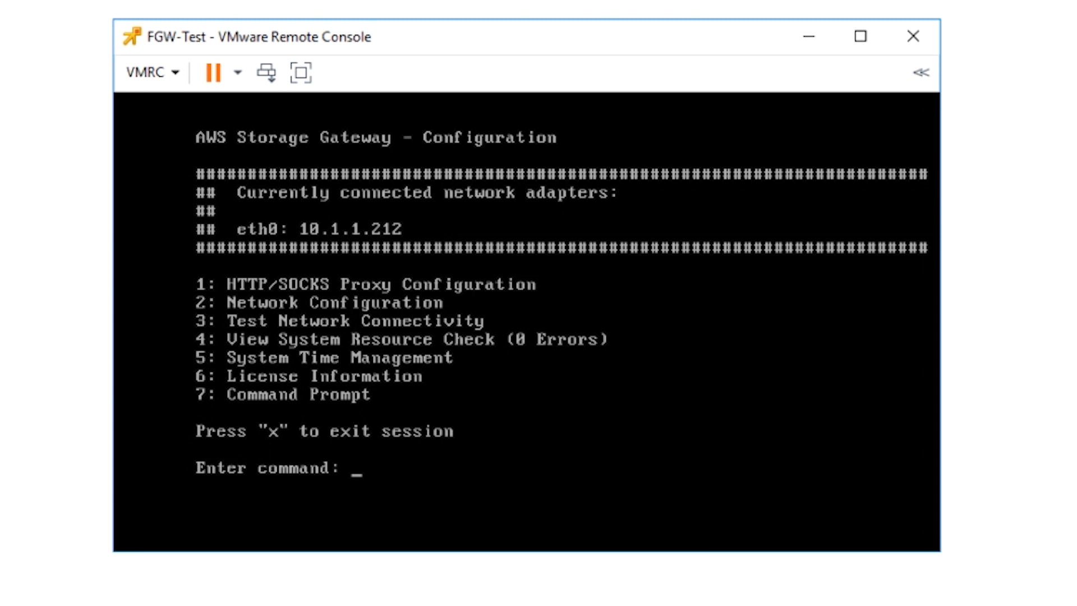
# - In System Time Management, sync system time with 0.amazon.pool.ntp.org and exit to the main menu
pyautogui.write('5')
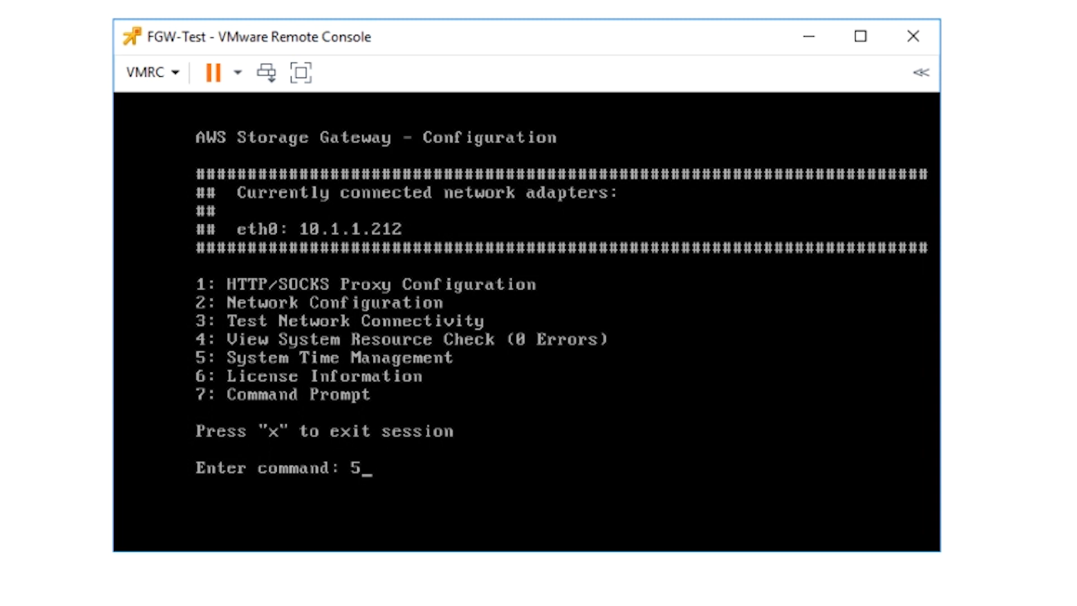
pyautogui.press('Enter')
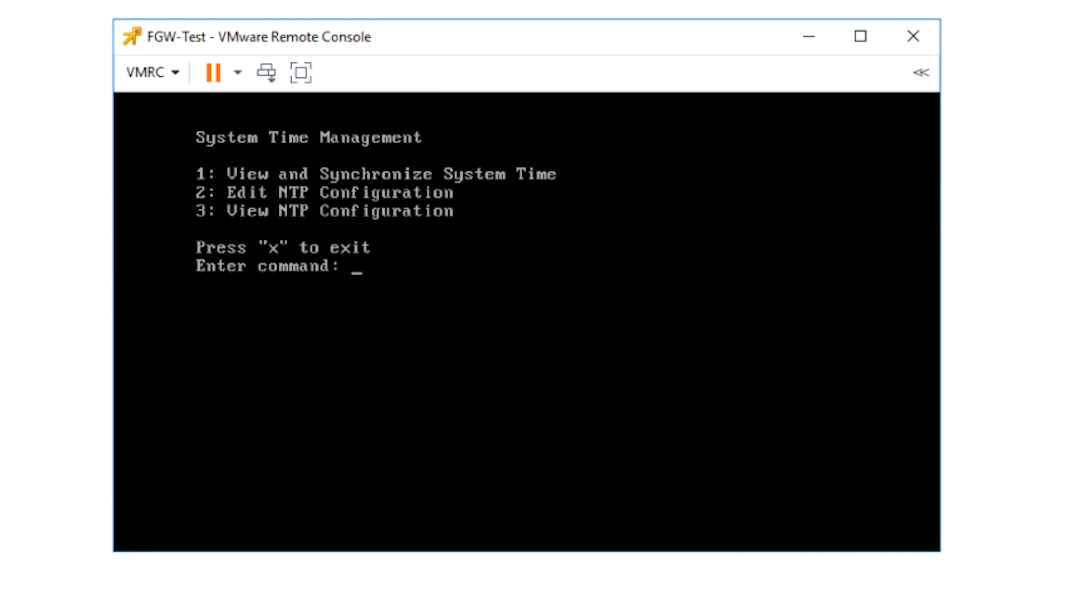
pyautogui.write('3')
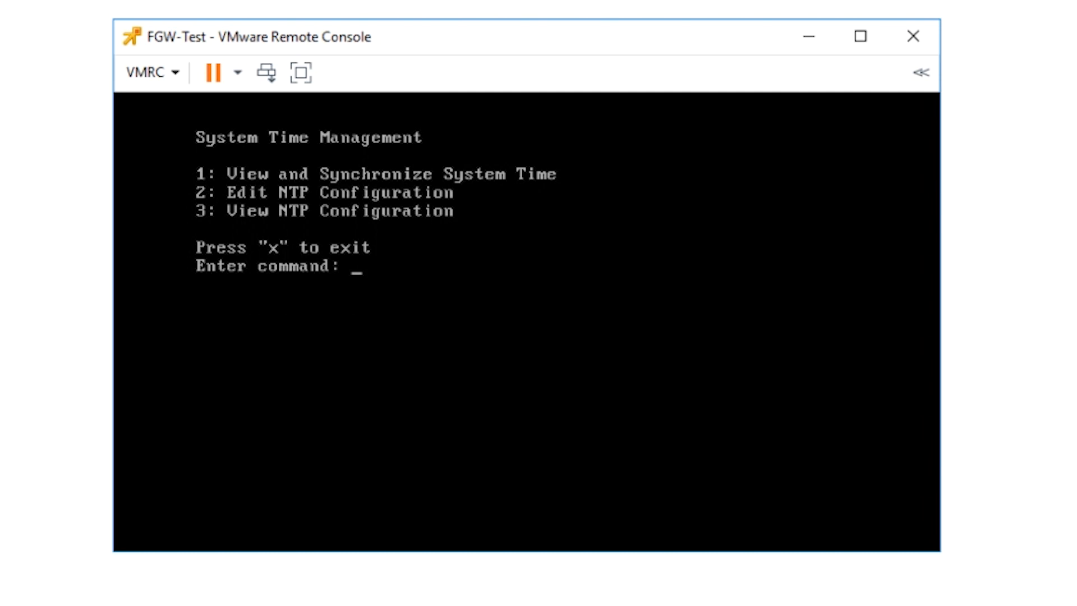
pyautogui.write('1')
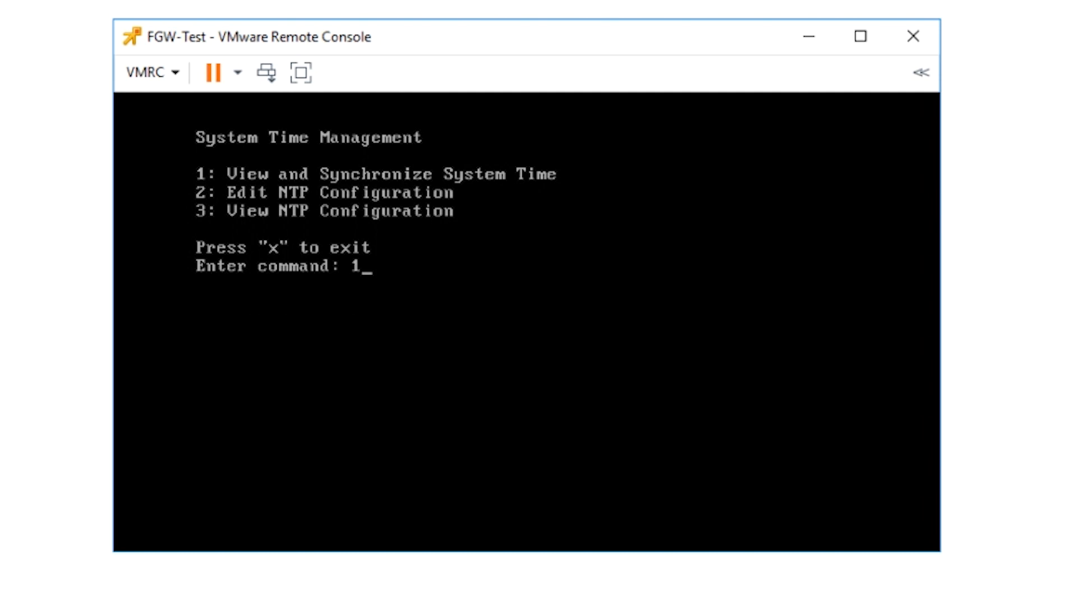
pyautogui.press('Enter')
pyautogui.write('y')
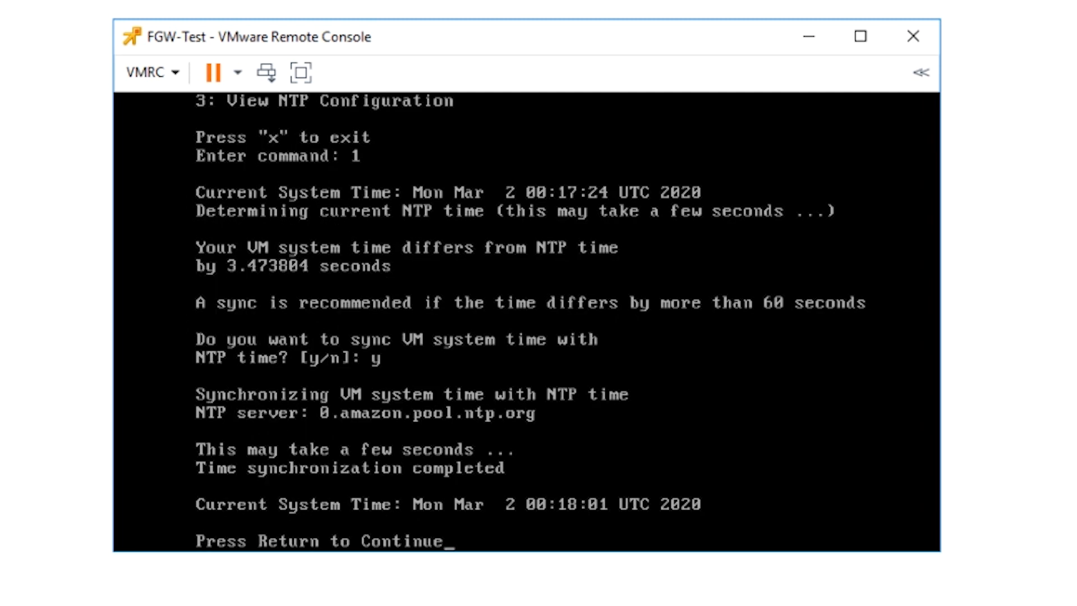
pyautogui.press('Return')
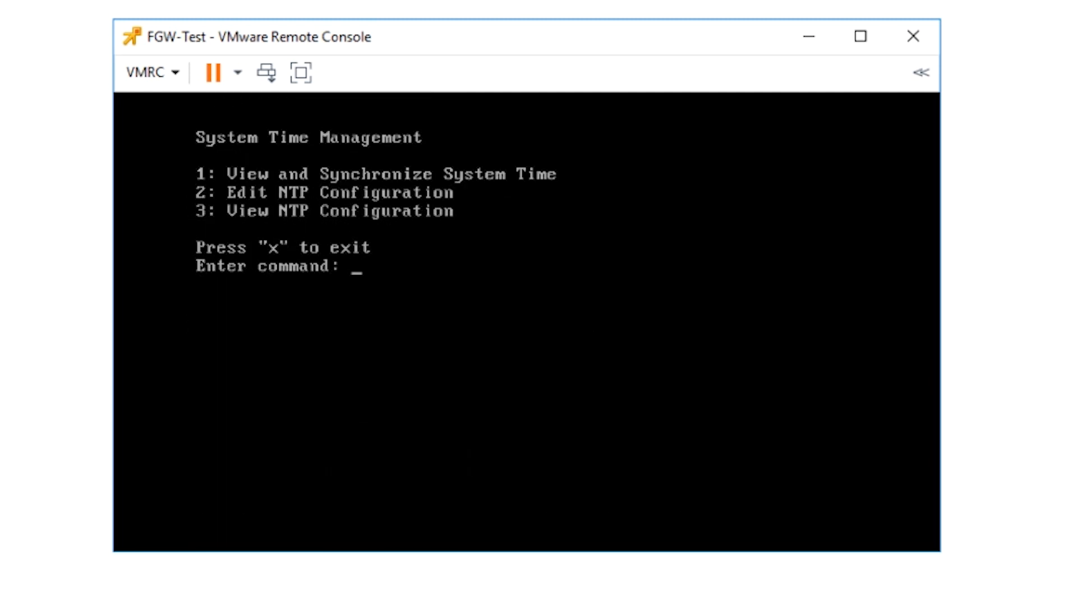
pyautogui.write('x')
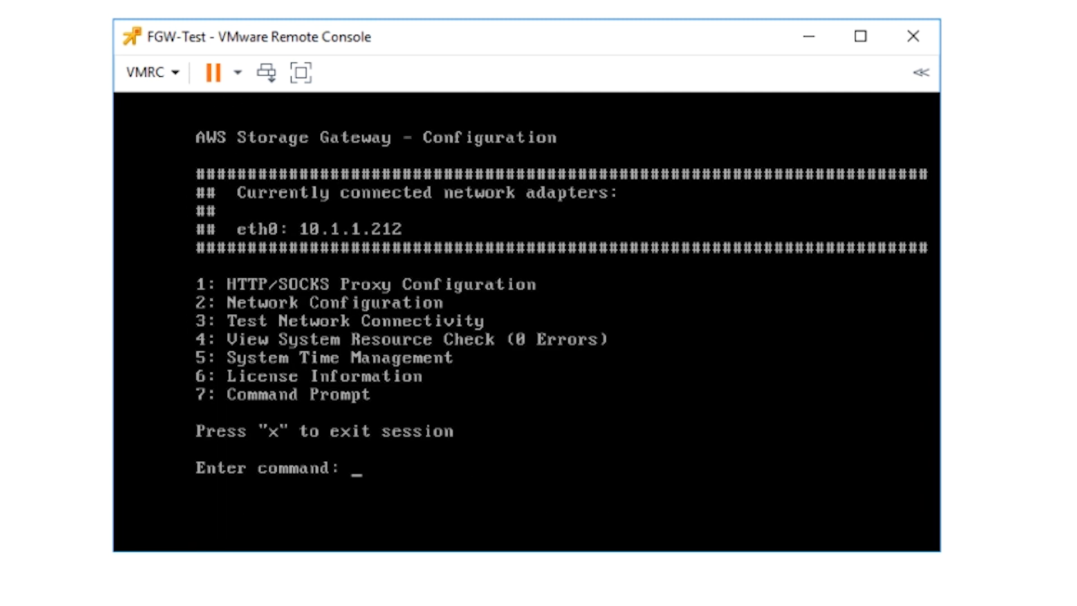